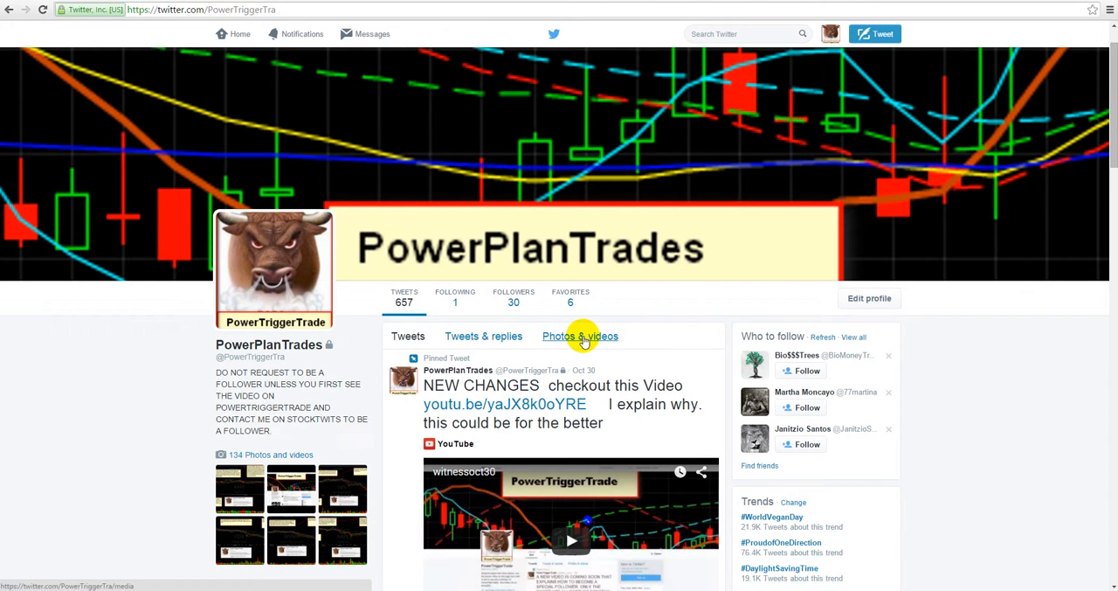
scroll(down, 3)
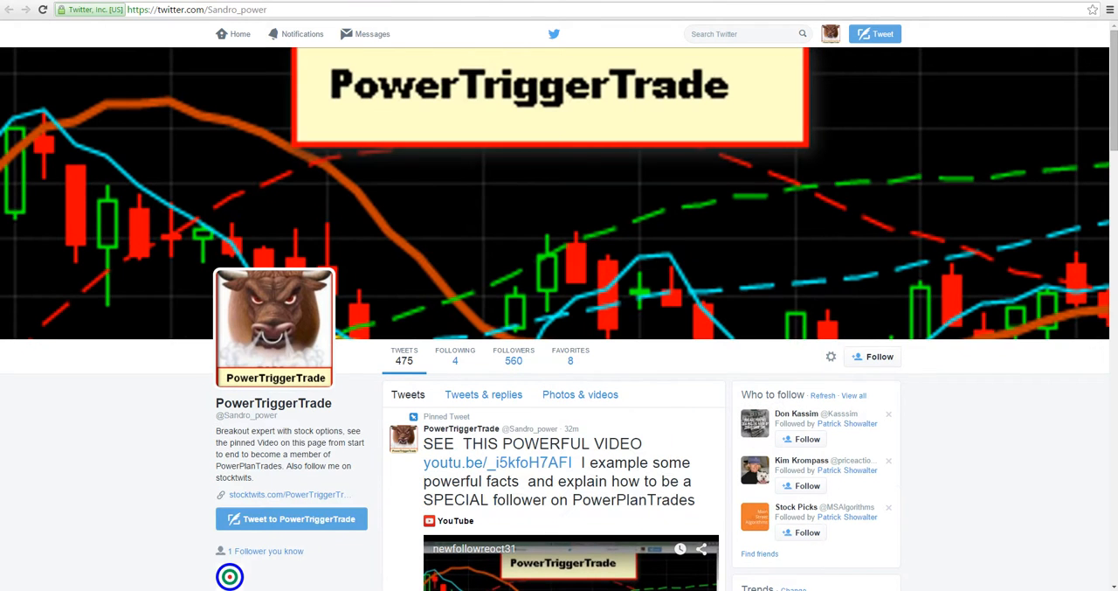
mouse_move(665, 399)
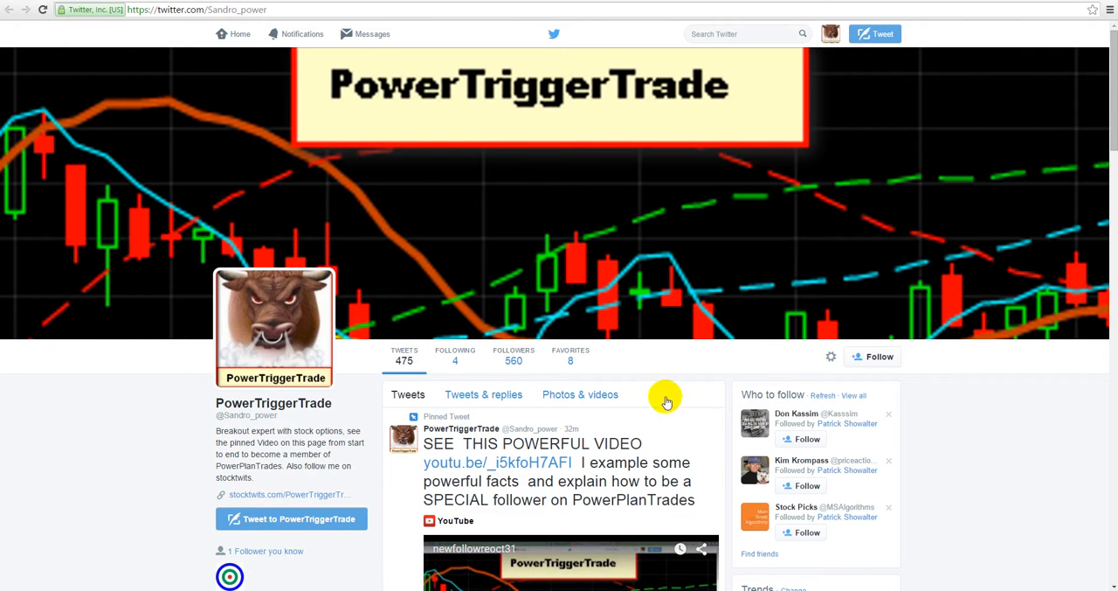
mouse_move(363, 403)
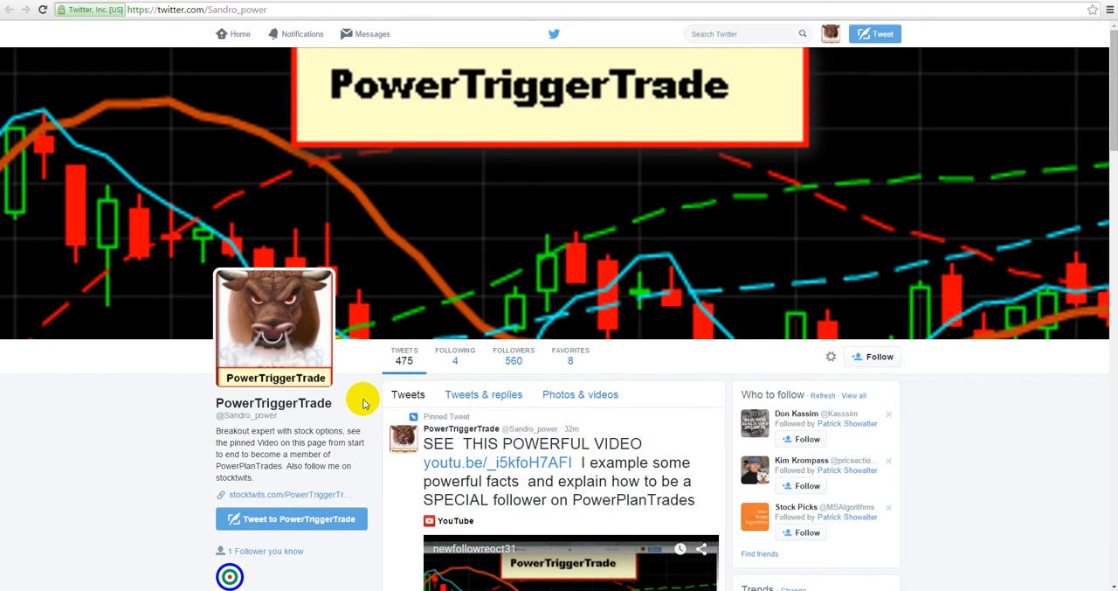
mouse_move(587, 454)
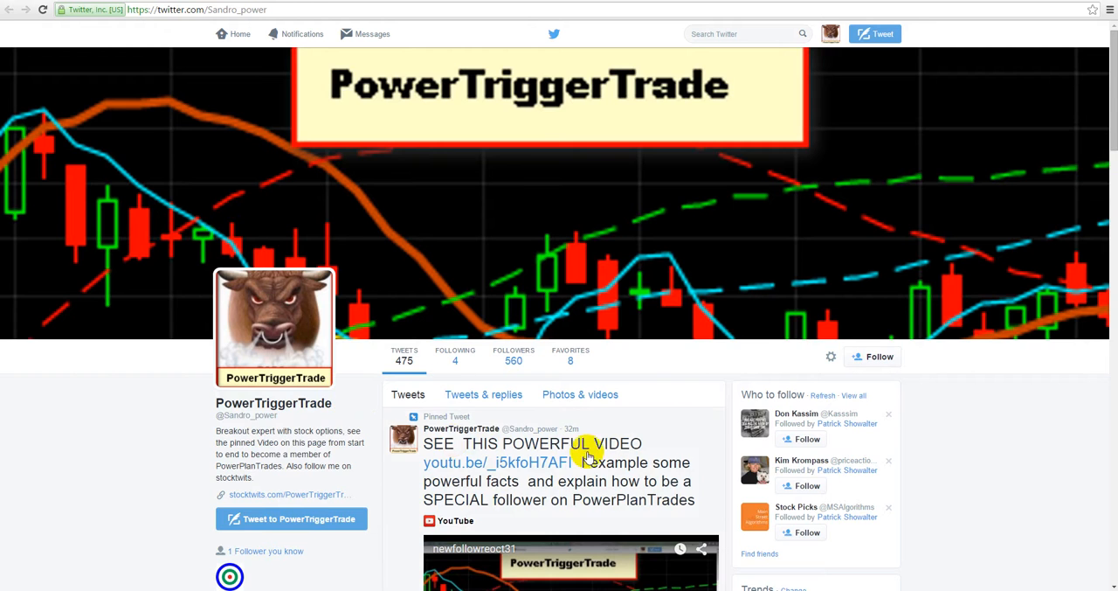
scroll(down, 3)
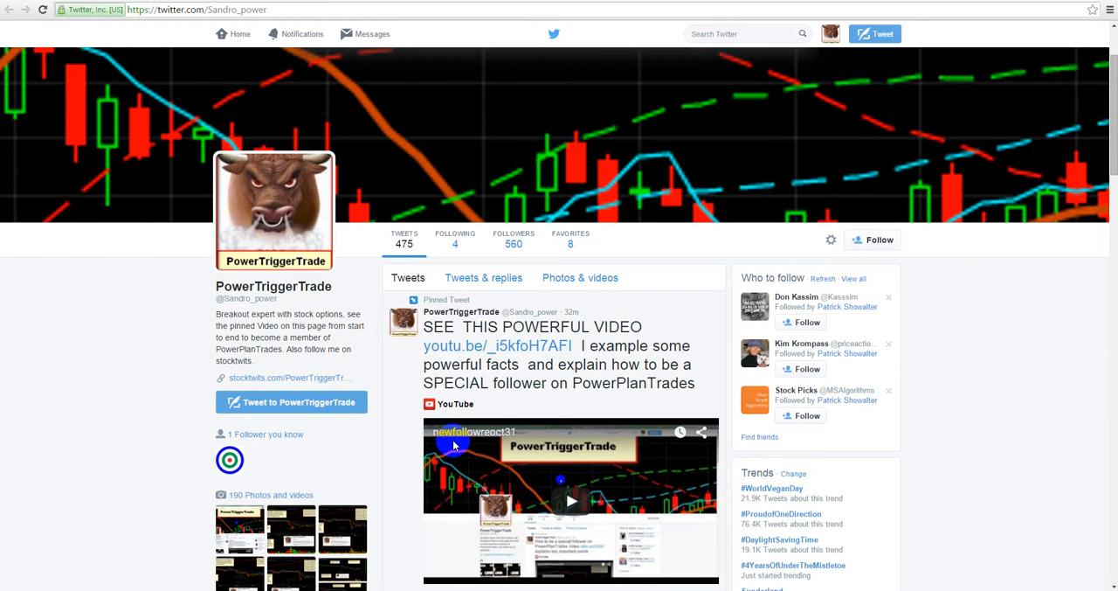
scroll(down, 3)
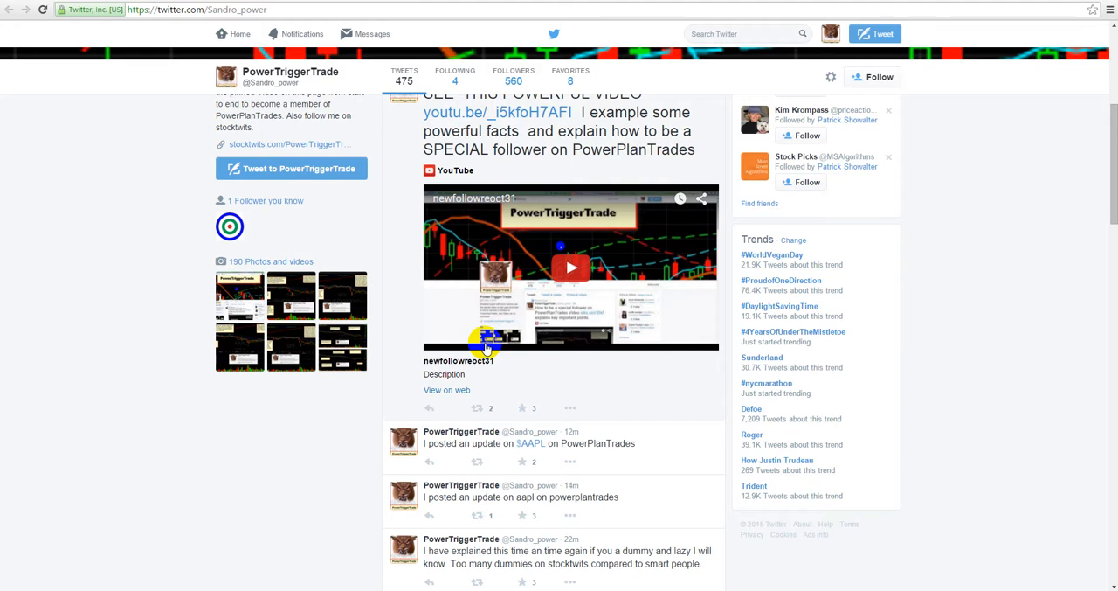
scroll(down, 3)
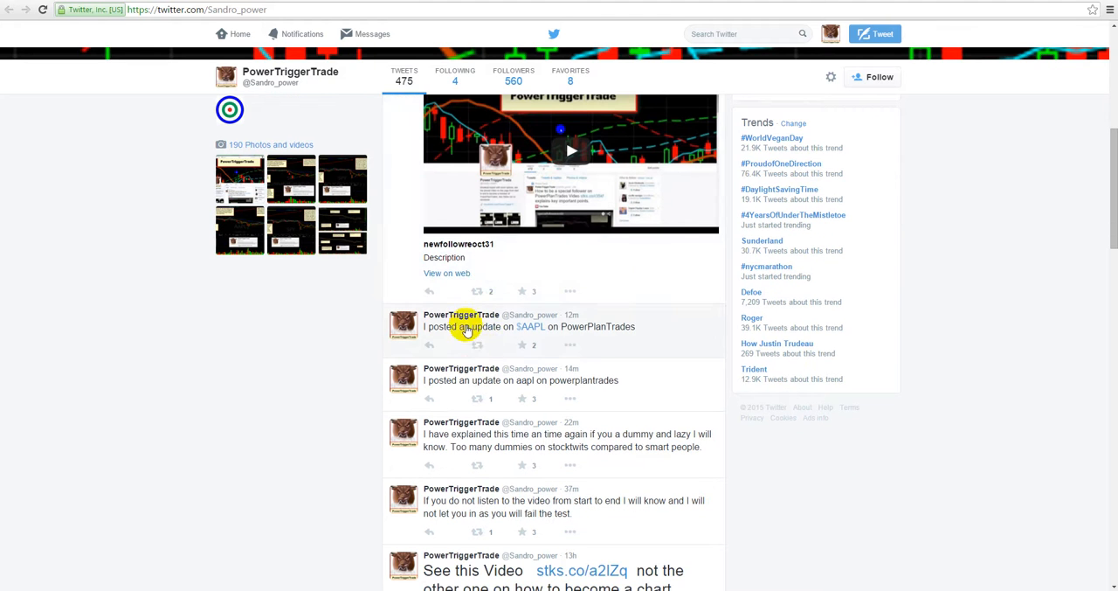
mouse_move(476, 348)
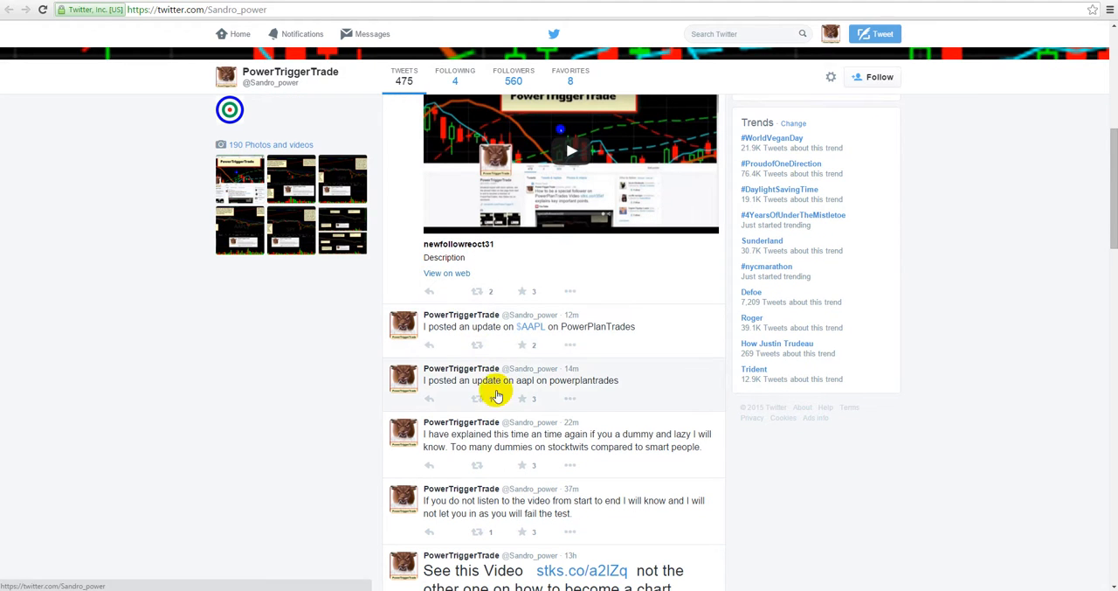
scroll(down, 3)
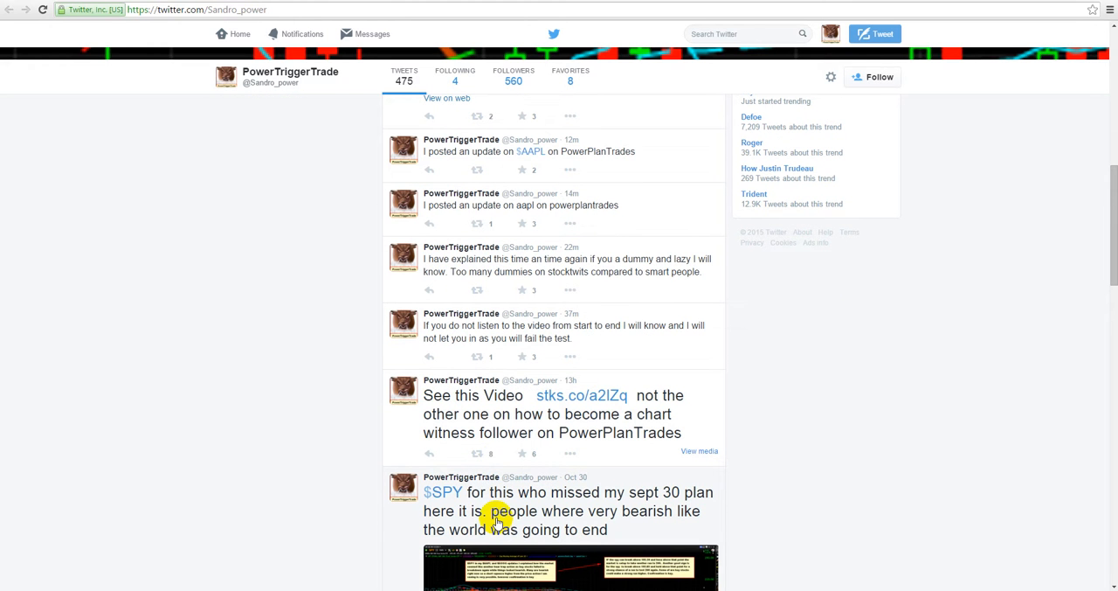
mouse_move(477, 454)
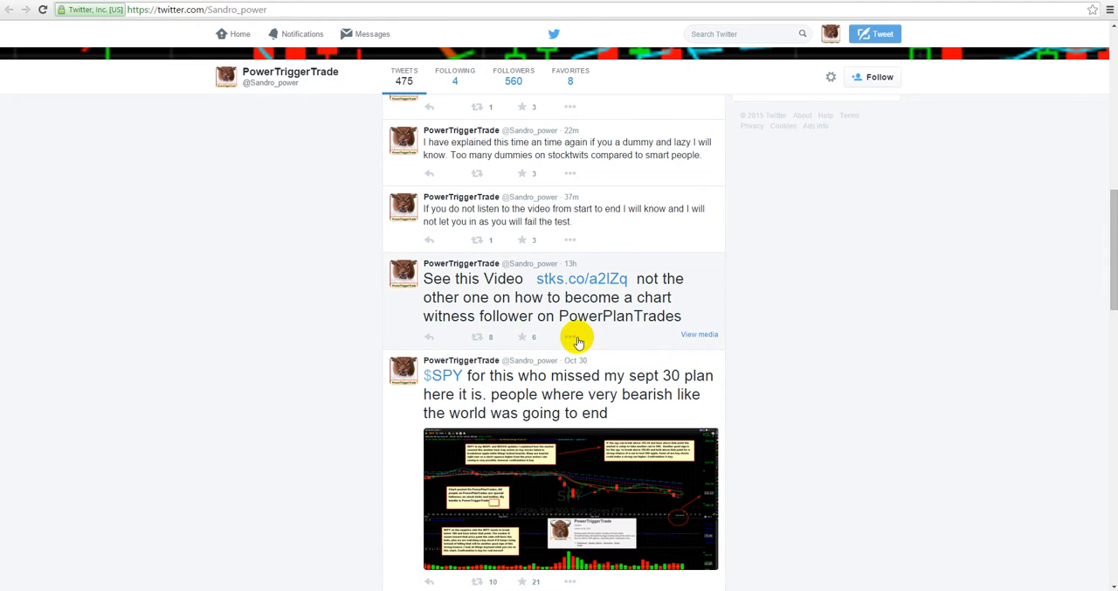
scroll(down, 3)
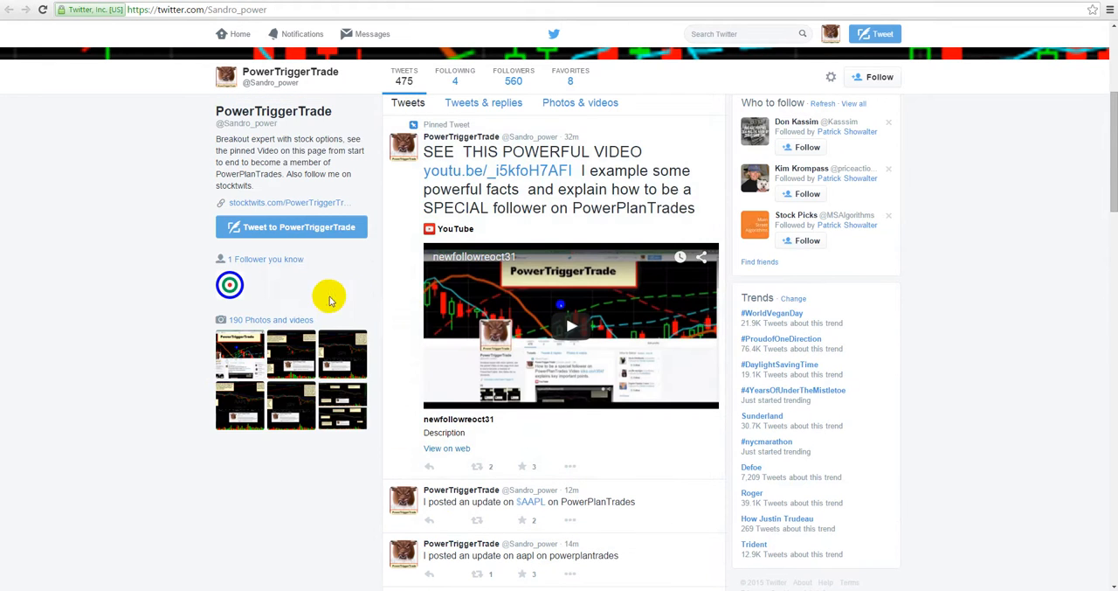
scroll(down, 3)
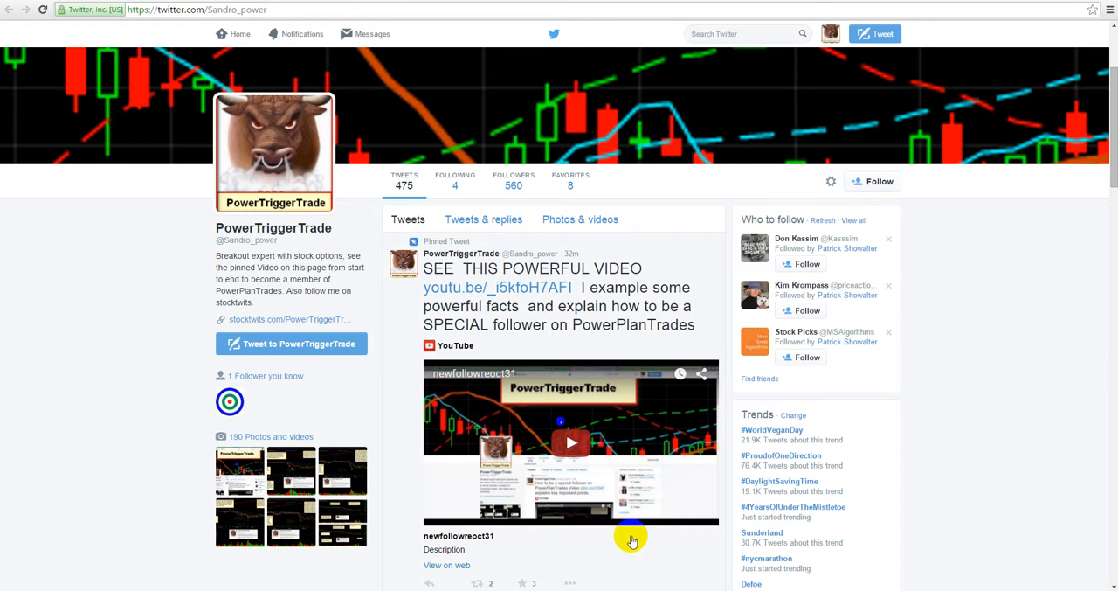
mouse_move(443, 315)
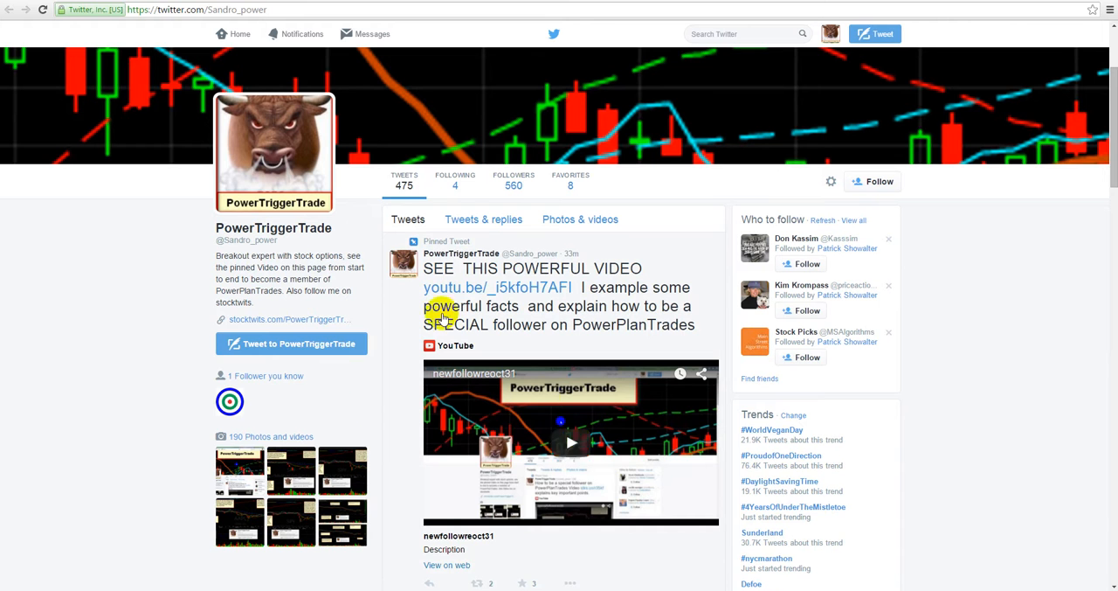
mouse_move(552, 387)
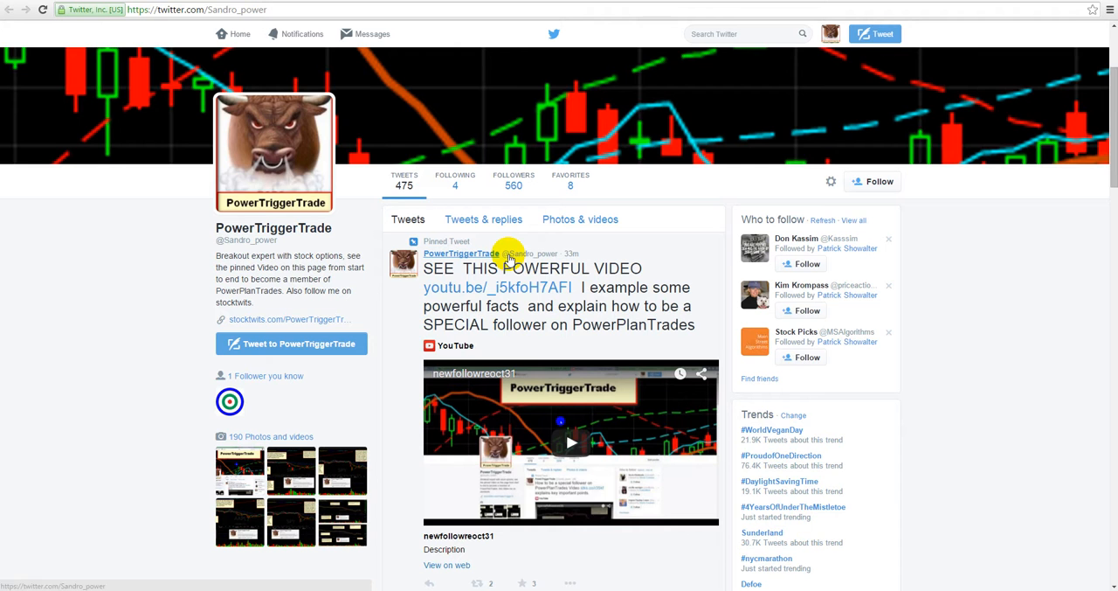
mouse_move(519, 306)
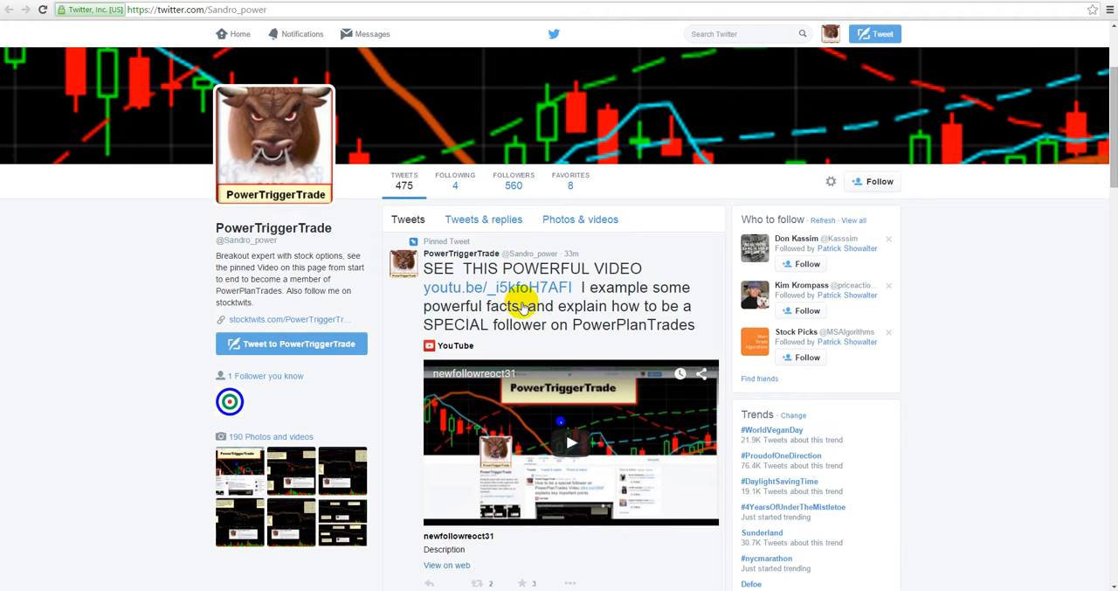
scroll(down, 3)
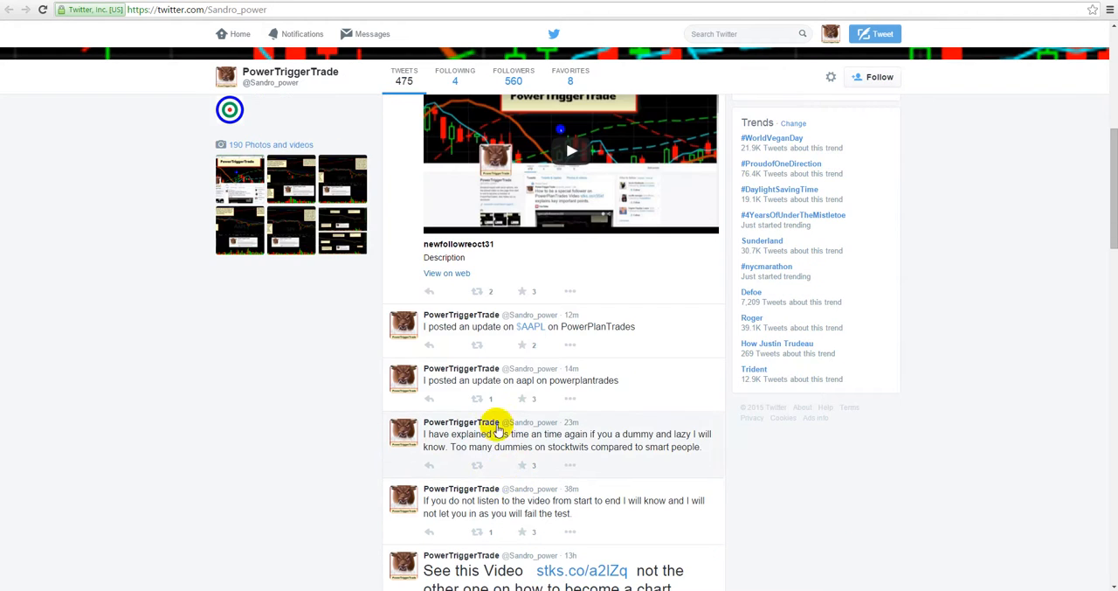
scroll(down, 3)
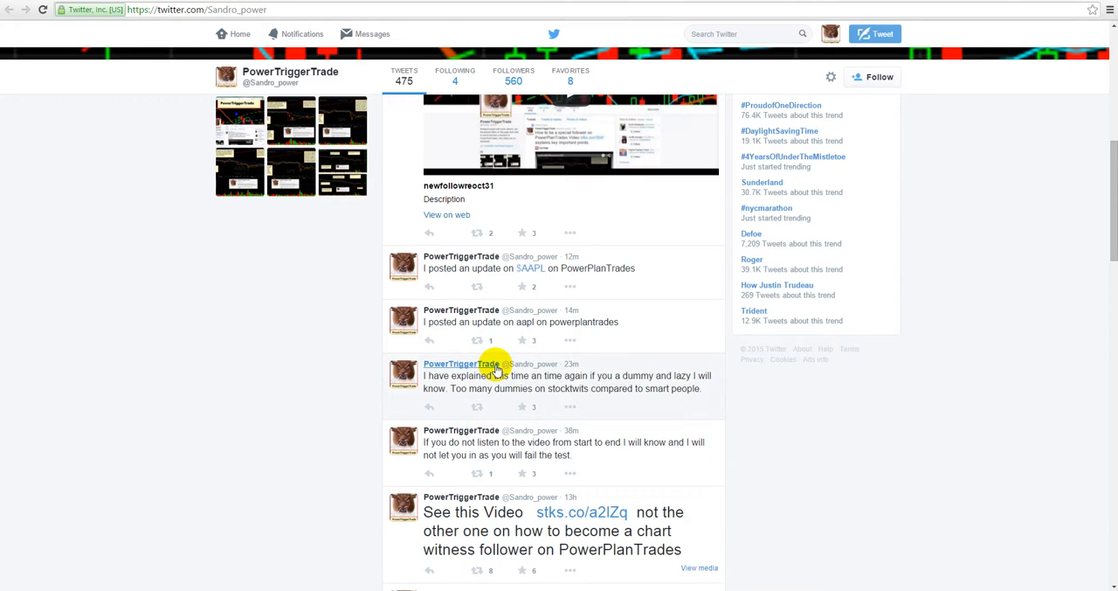
scroll(down, 3)
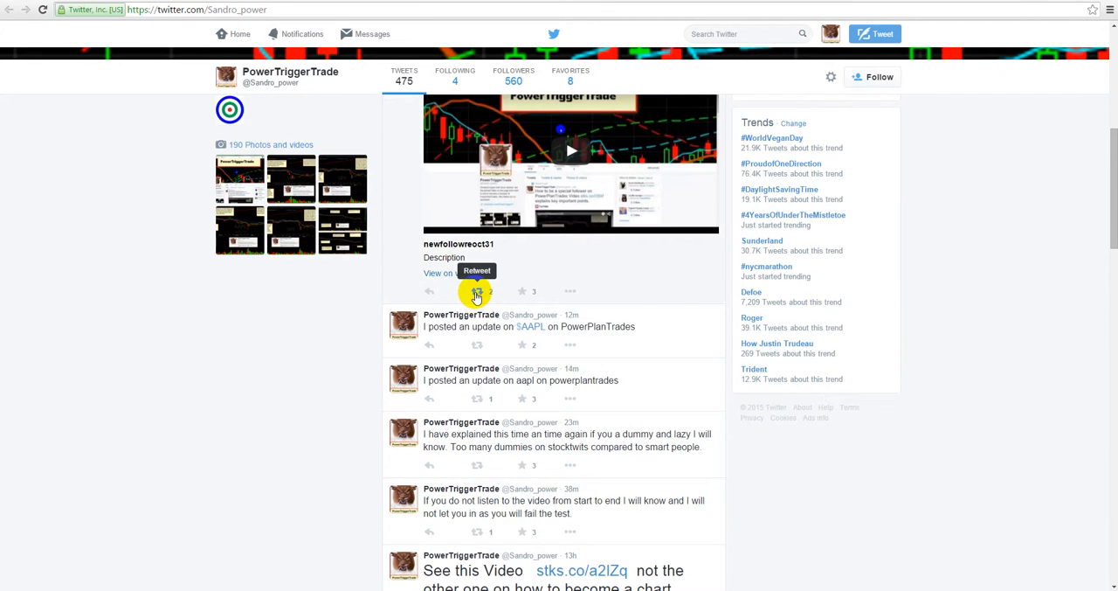
Open the retweet prompt for the pinned SEE THIS POWERFUL VIDEO tweet, then close it.
click(477, 291)
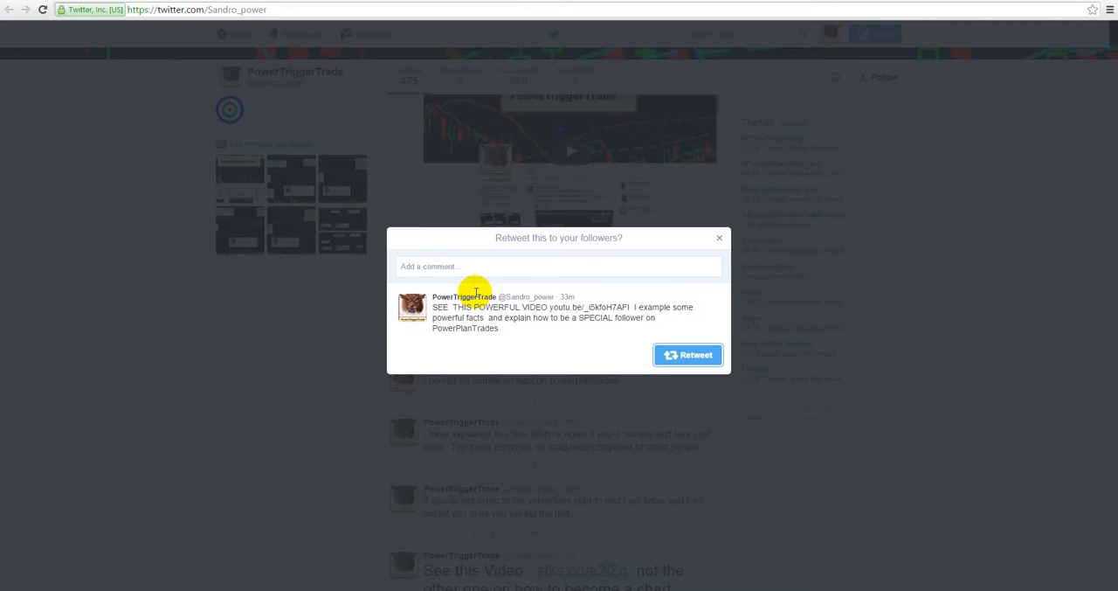
mouse_move(686, 293)
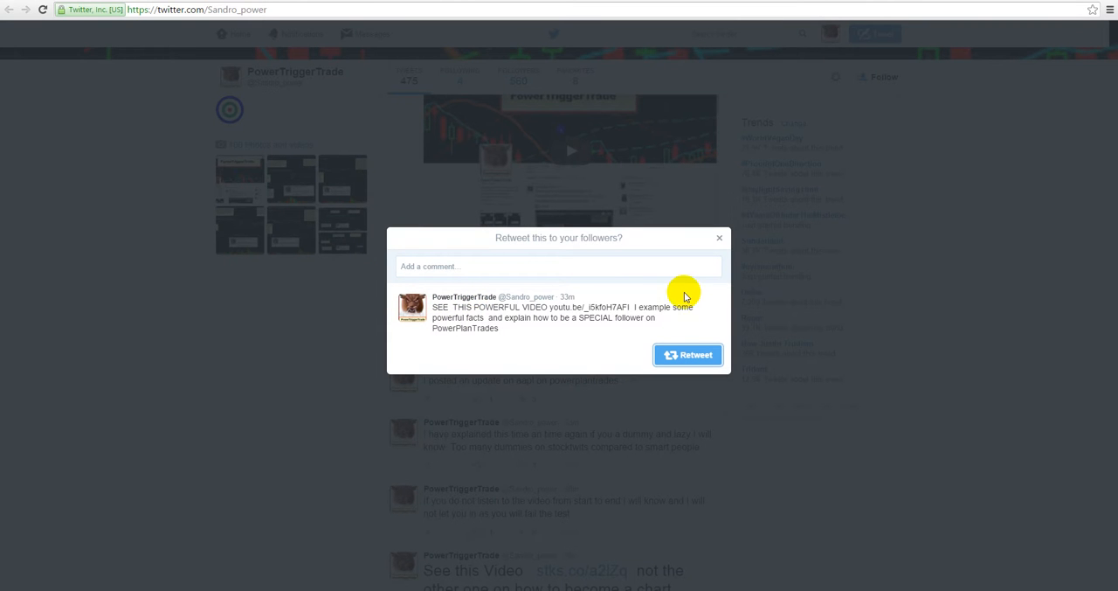
click(414, 266)
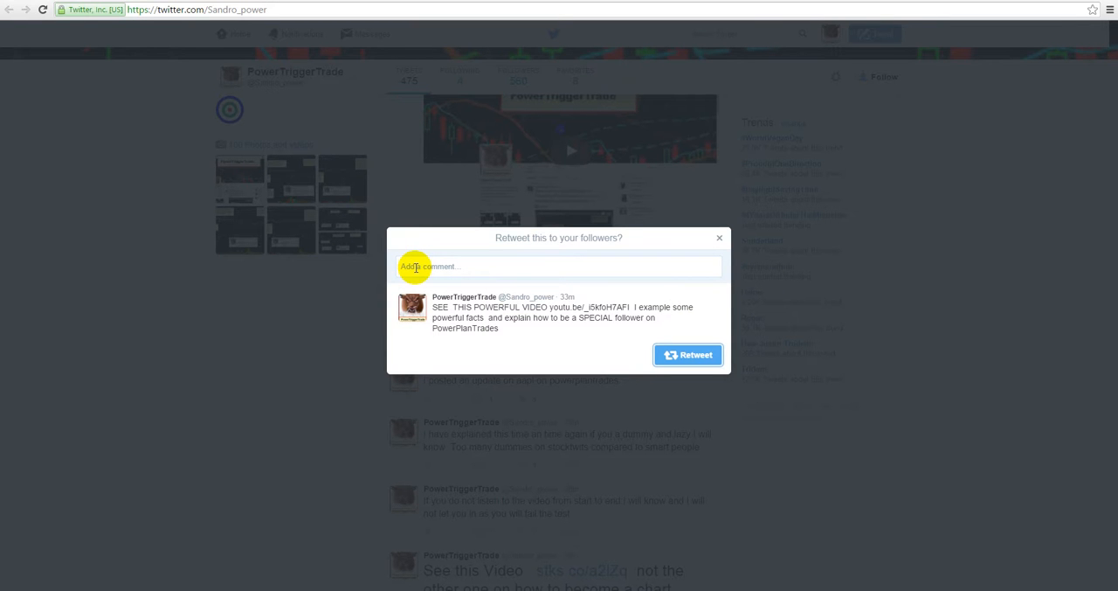
click(719, 237)
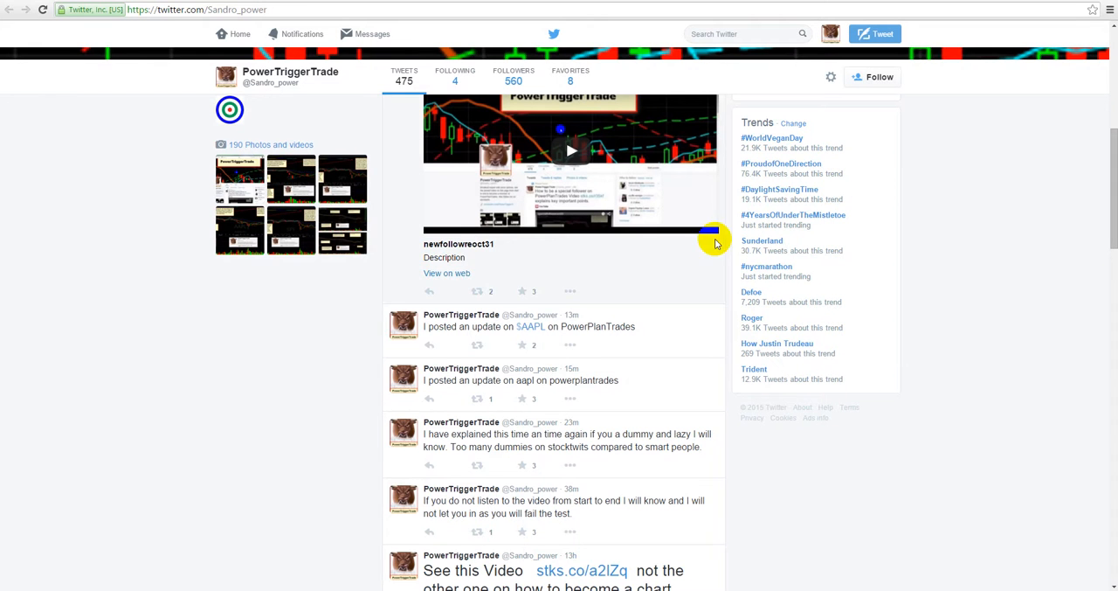
mouse_move(636, 341)
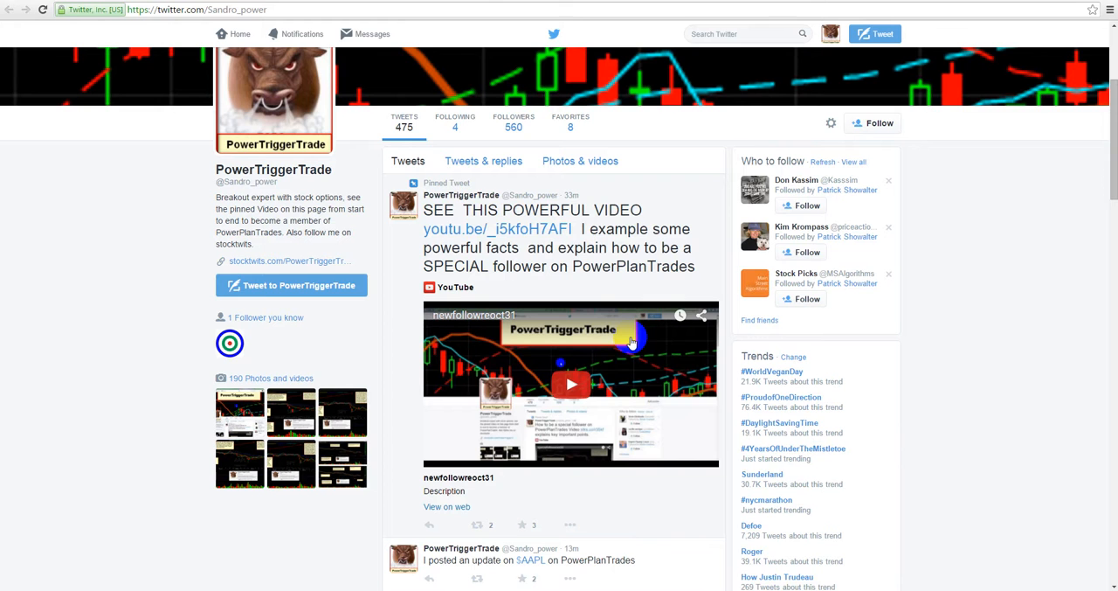
scroll(down, 3)
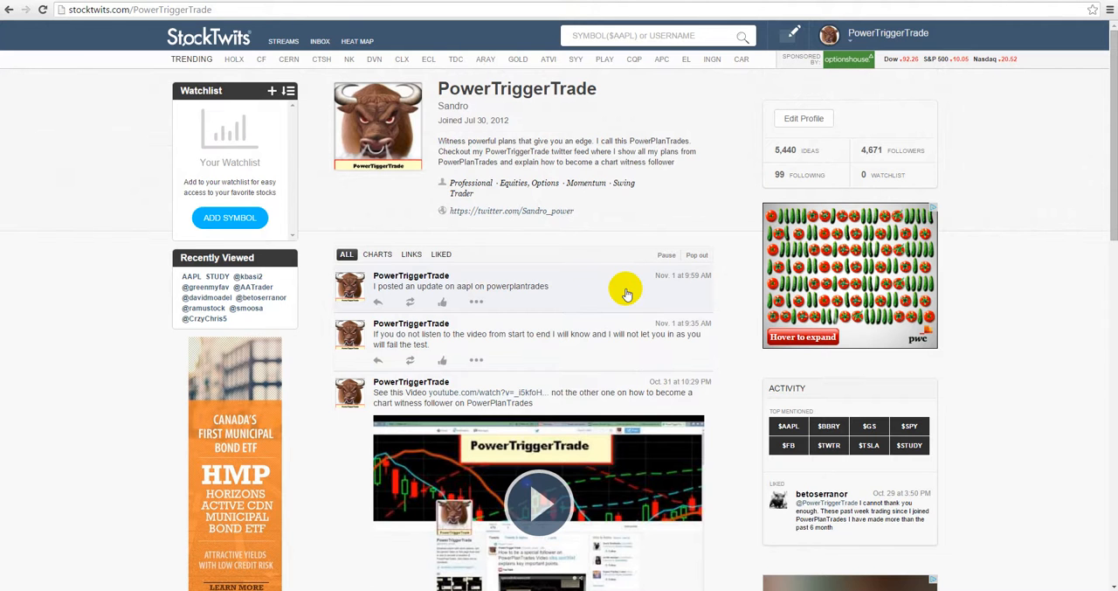
mouse_move(470, 295)
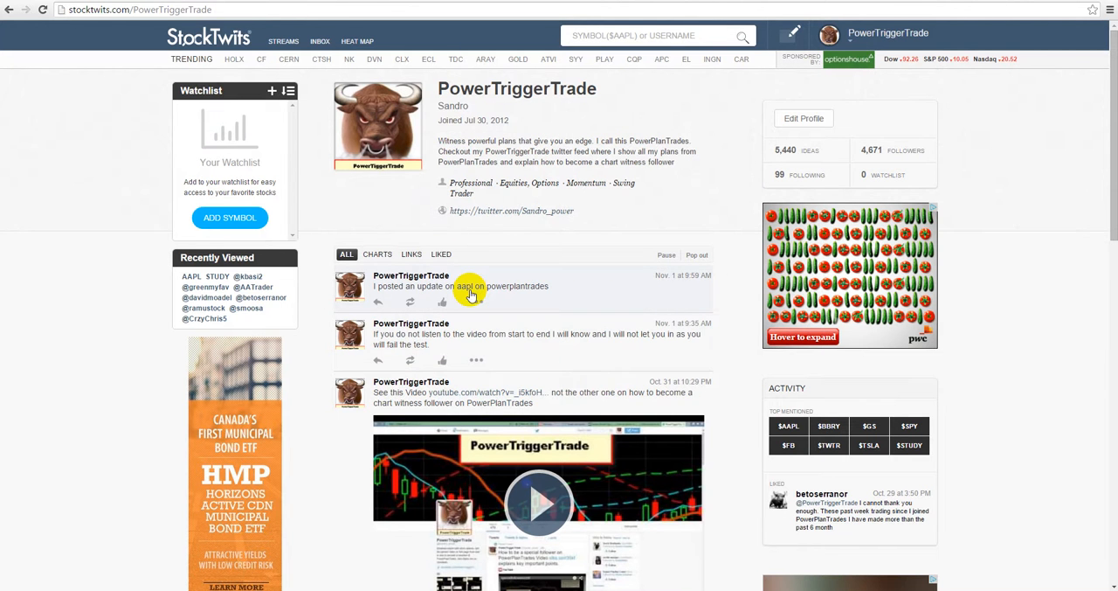
Scroll the StockTwits PowerTriggerTrade stream past the video post to older $AAPL posts.
scroll(down, 3)
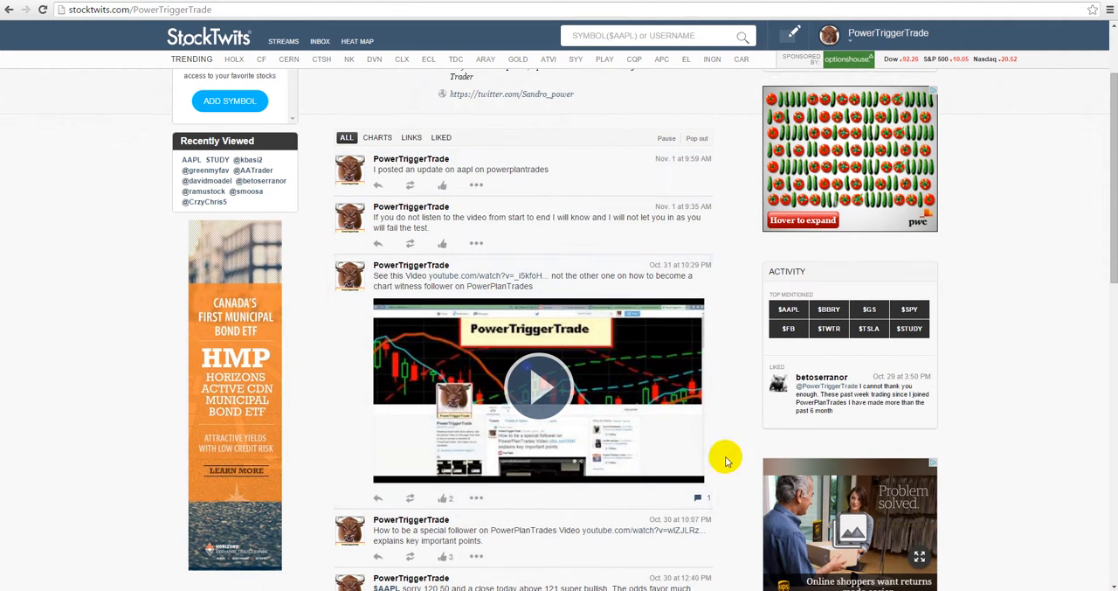
scroll(down, 3)
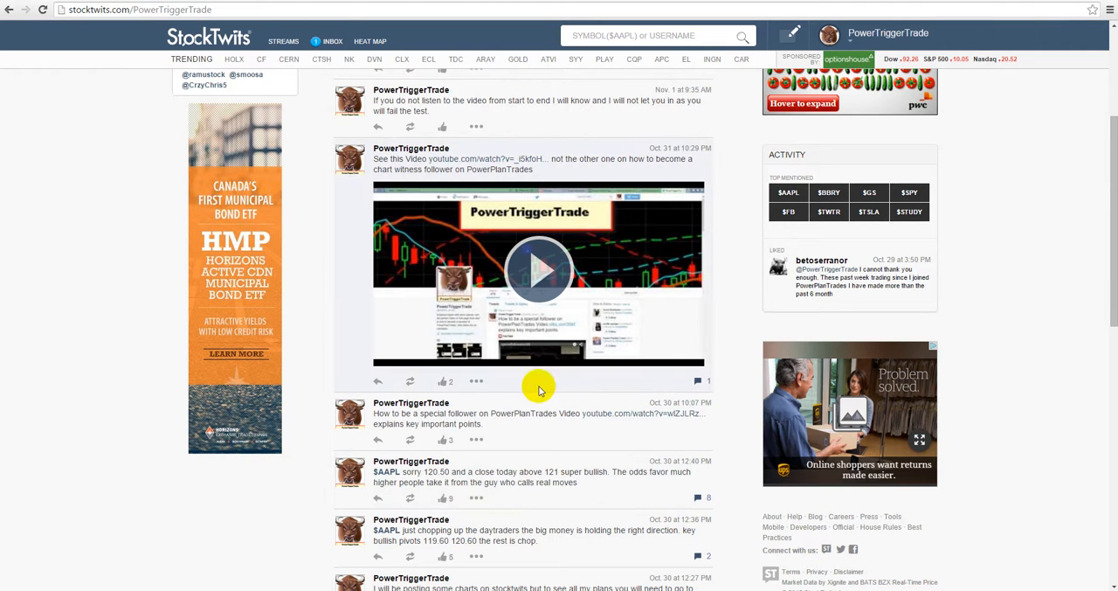
mouse_move(455, 408)
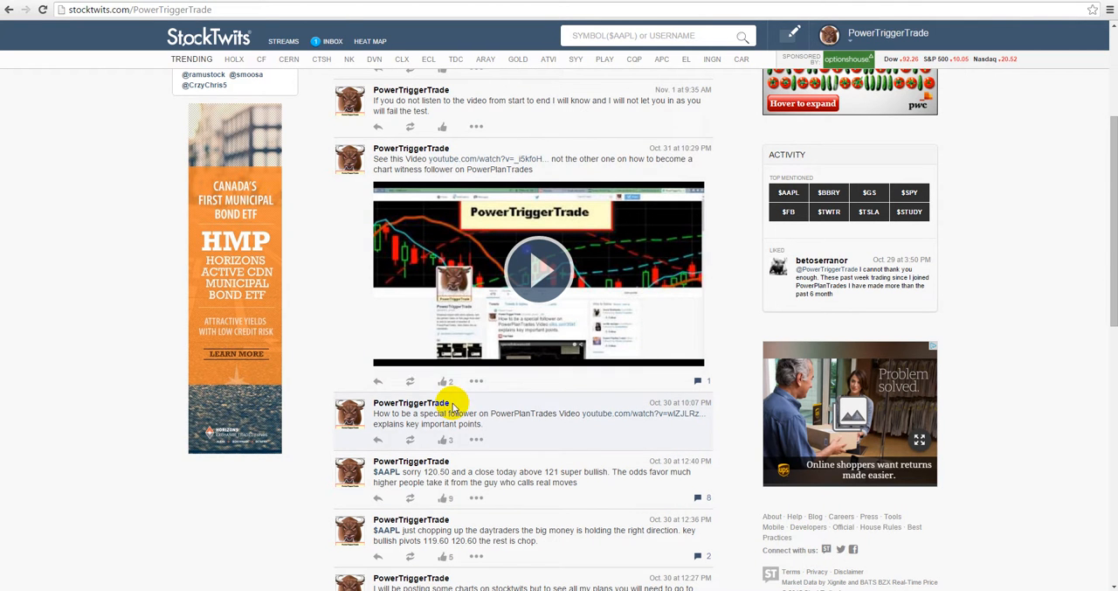
Open the 'Share to your followers' dialog for the Oct 31 video message.
click(377, 382)
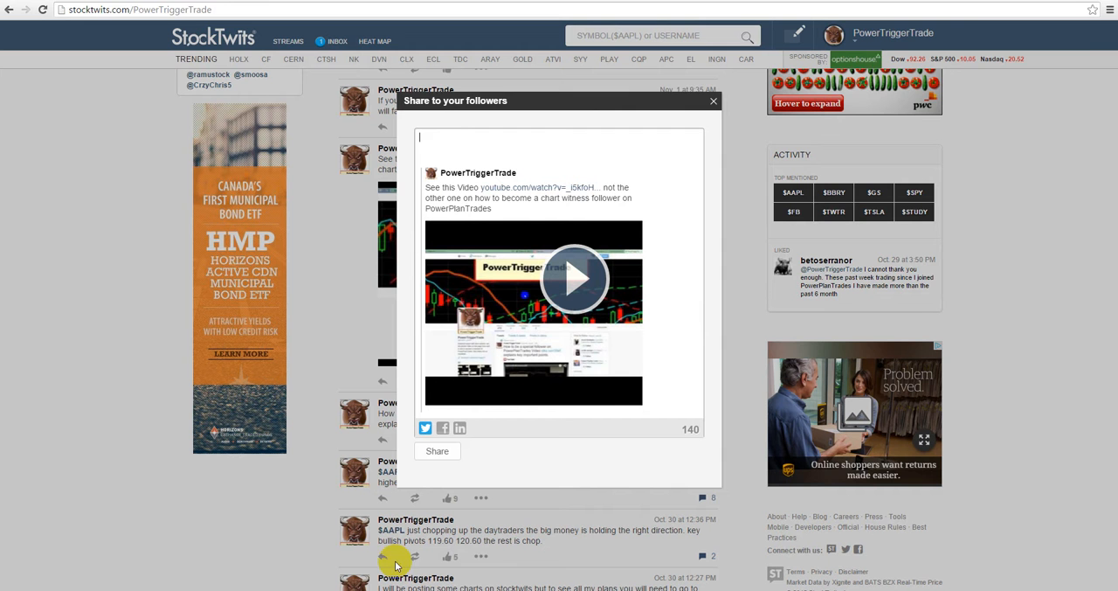
mouse_move(655, 256)
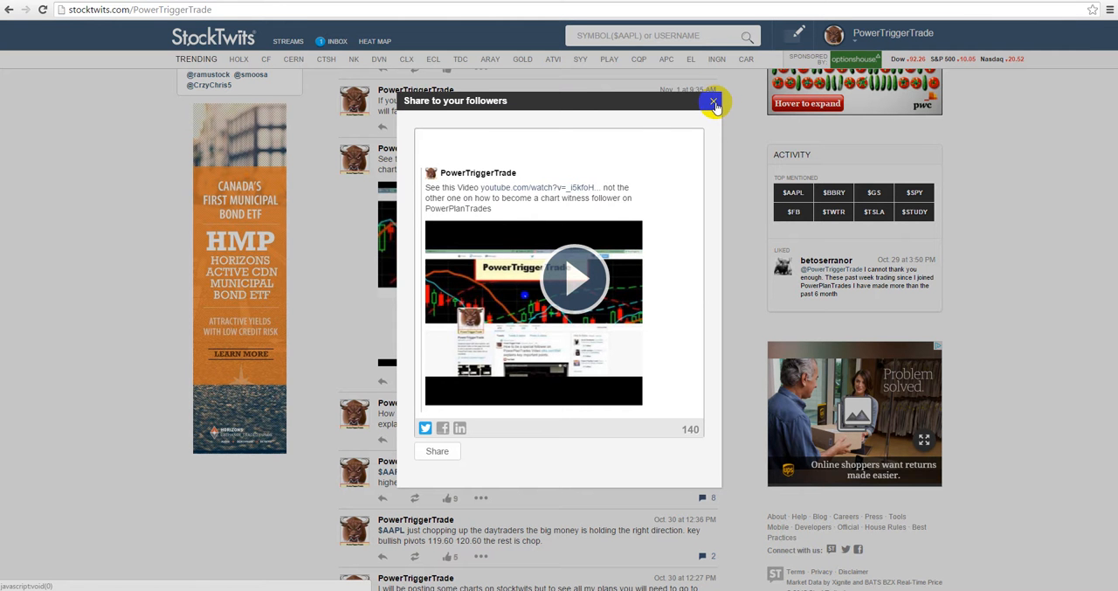
Close the 'Share to your followers' dialog without sharing.
click(713, 103)
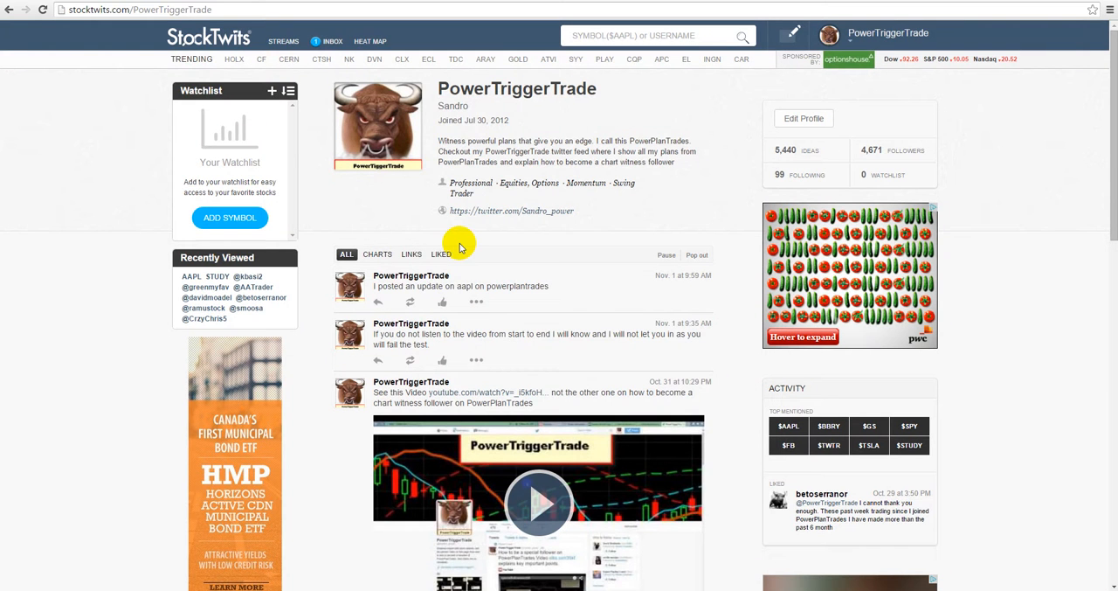
mouse_move(648, 132)
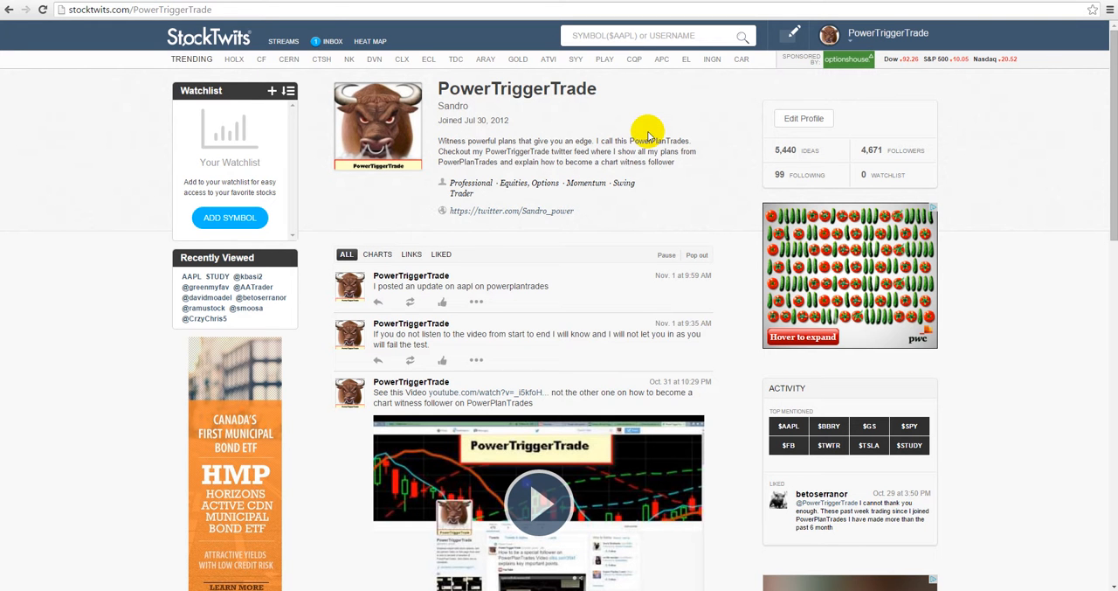
mouse_move(529, 226)
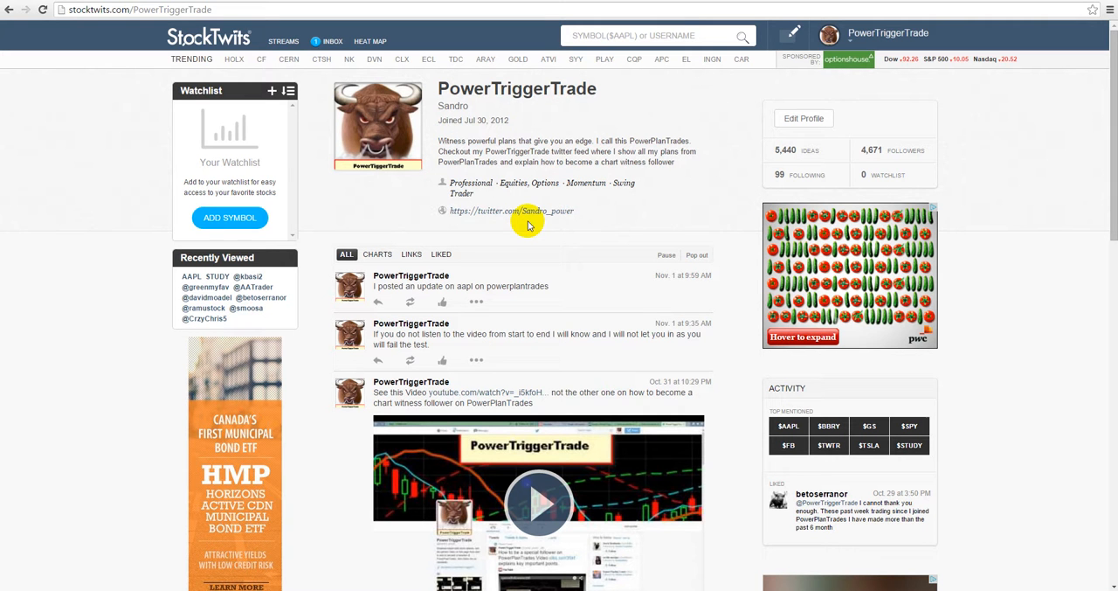
mouse_move(511, 221)
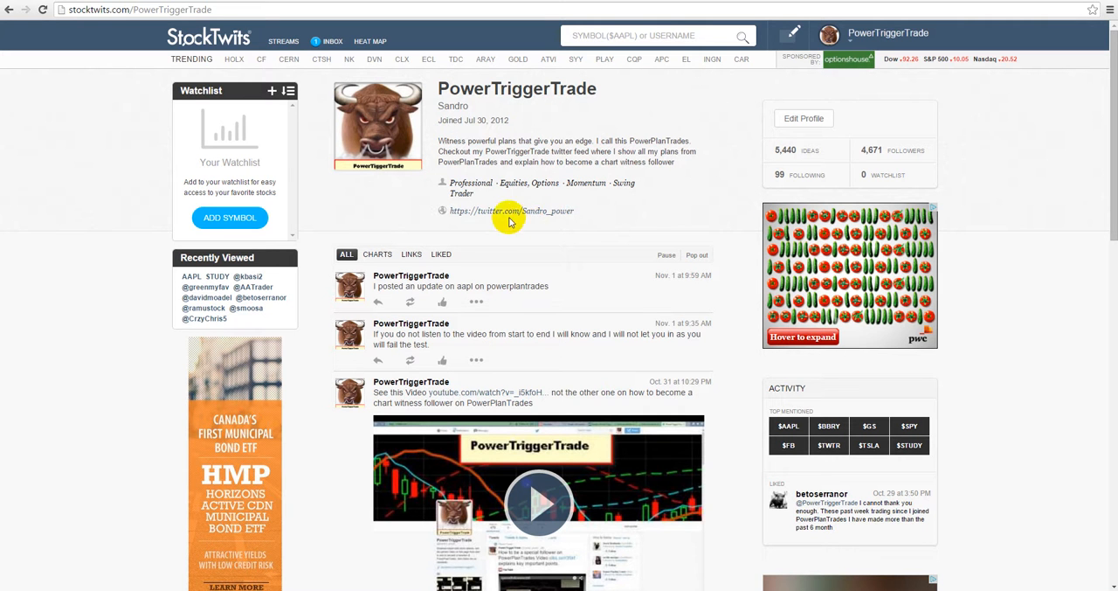
mouse_move(485, 310)
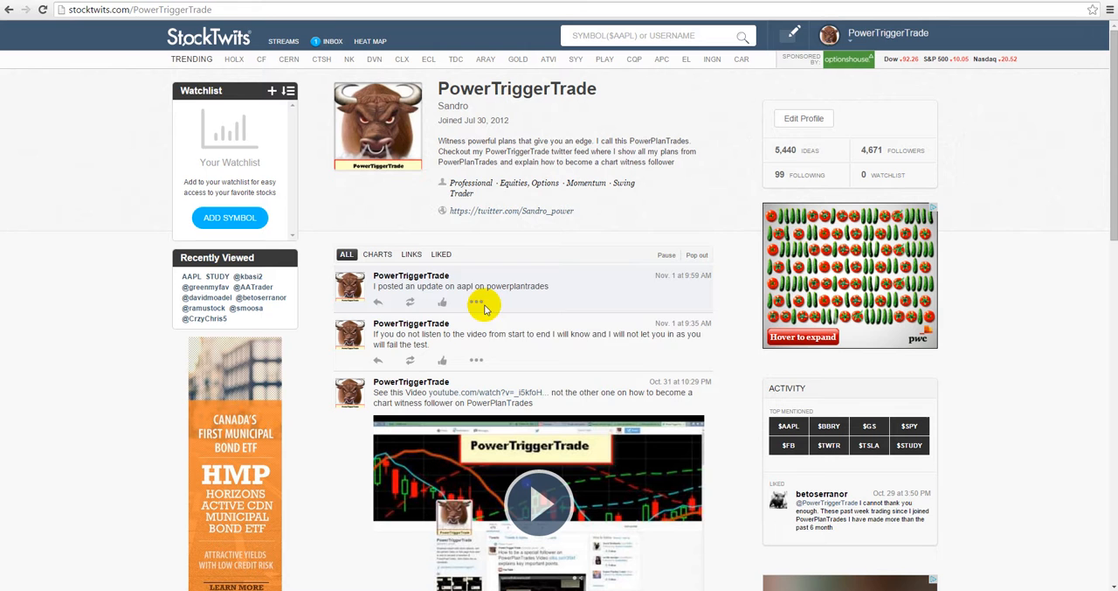
mouse_move(398, 193)
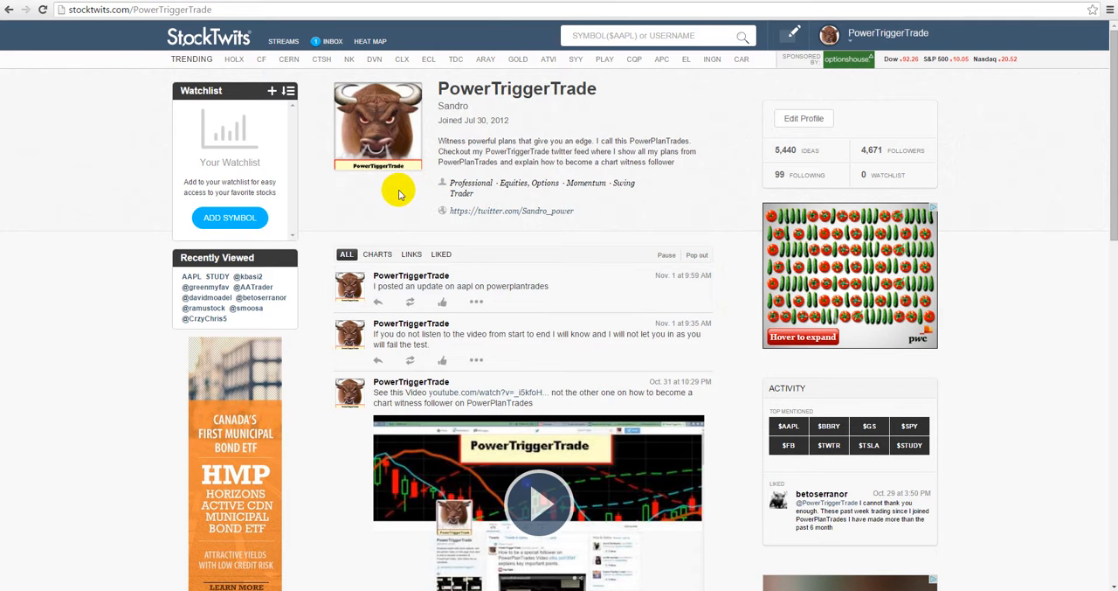
mouse_move(501, 230)
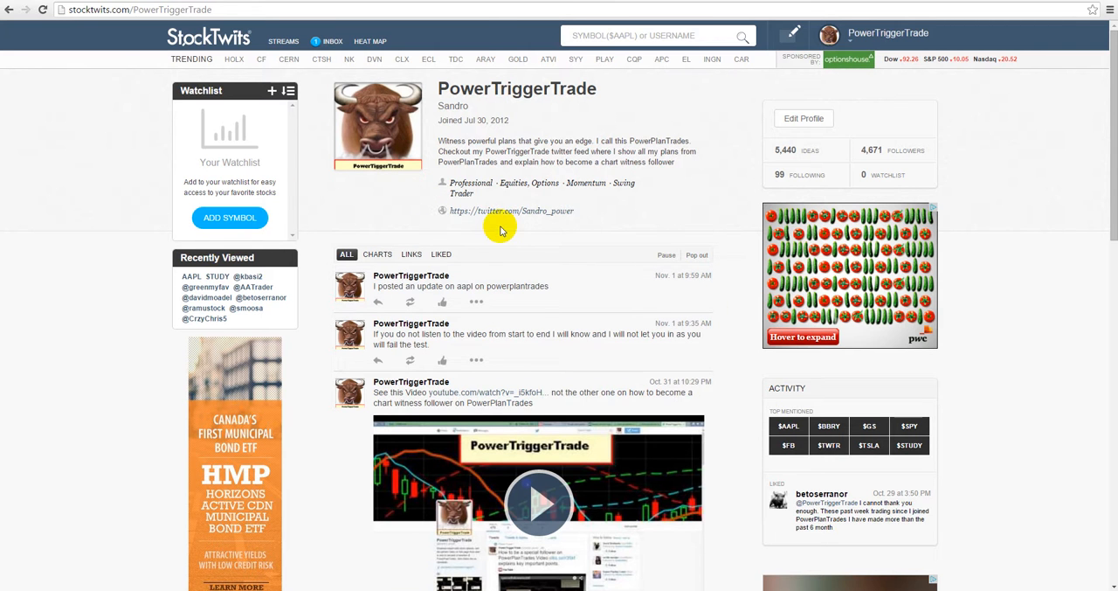
mouse_move(418, 188)
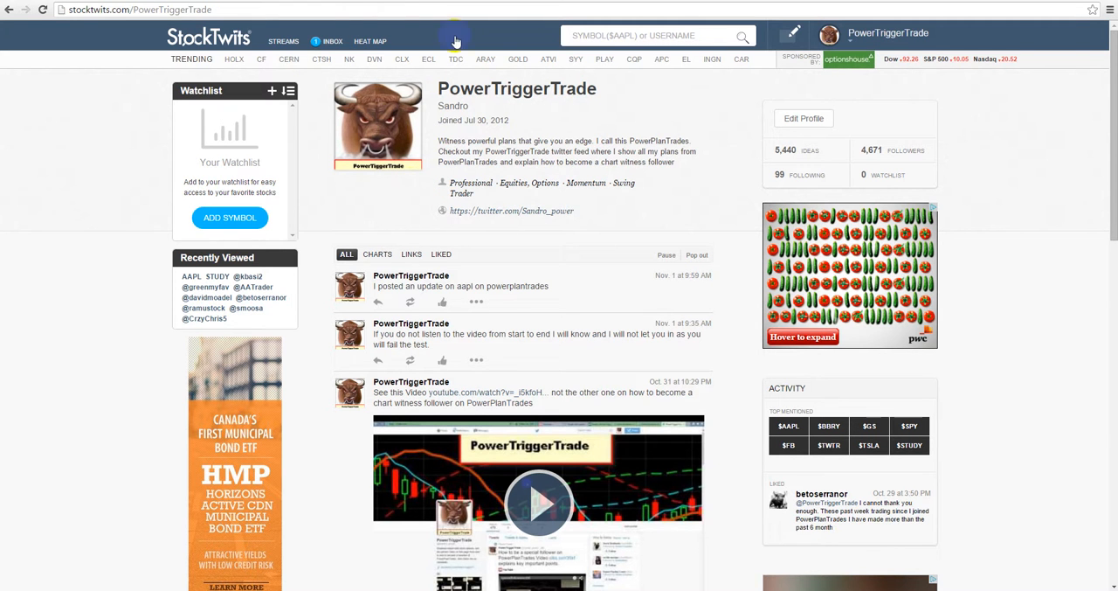
Show the PowerPlanTrades Twitter profile and scroll past its pinned NEW CHANGES video tweet.
click(511, 211)
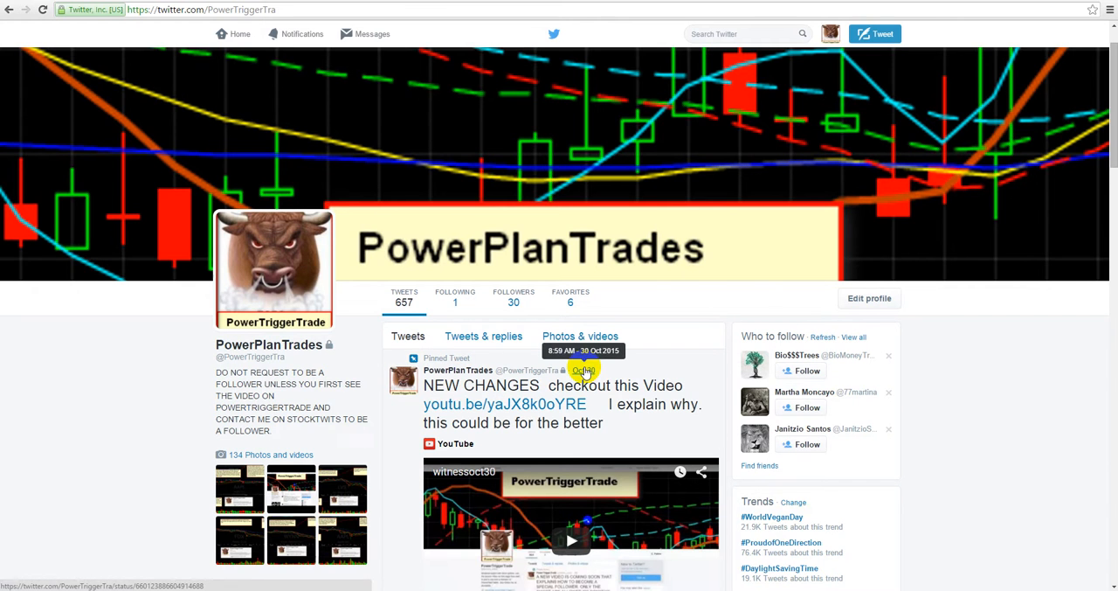
scroll(down, 3)
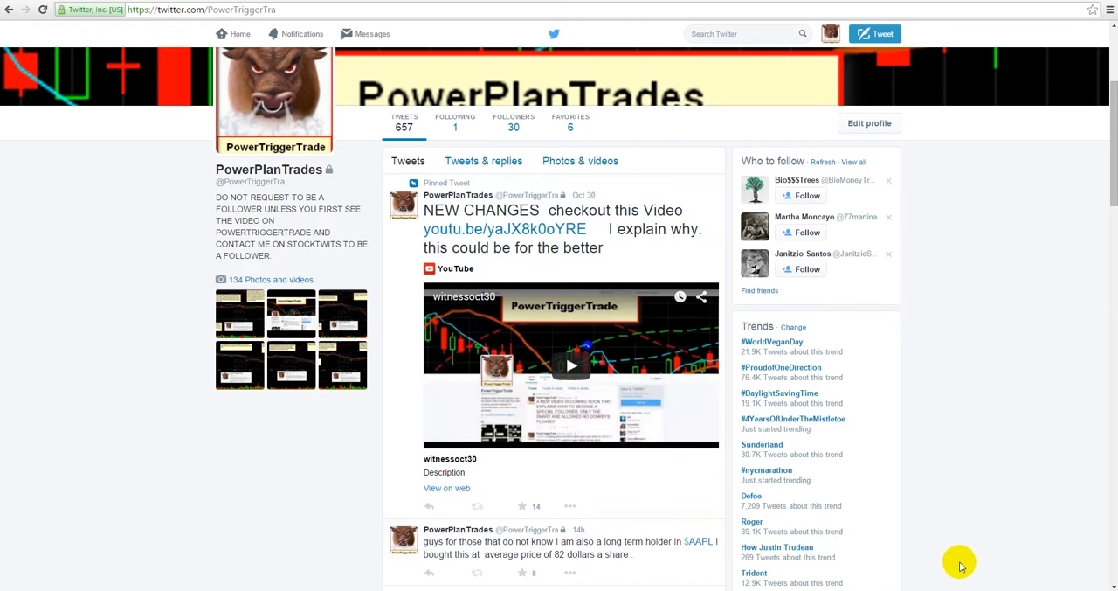
mouse_move(640, 518)
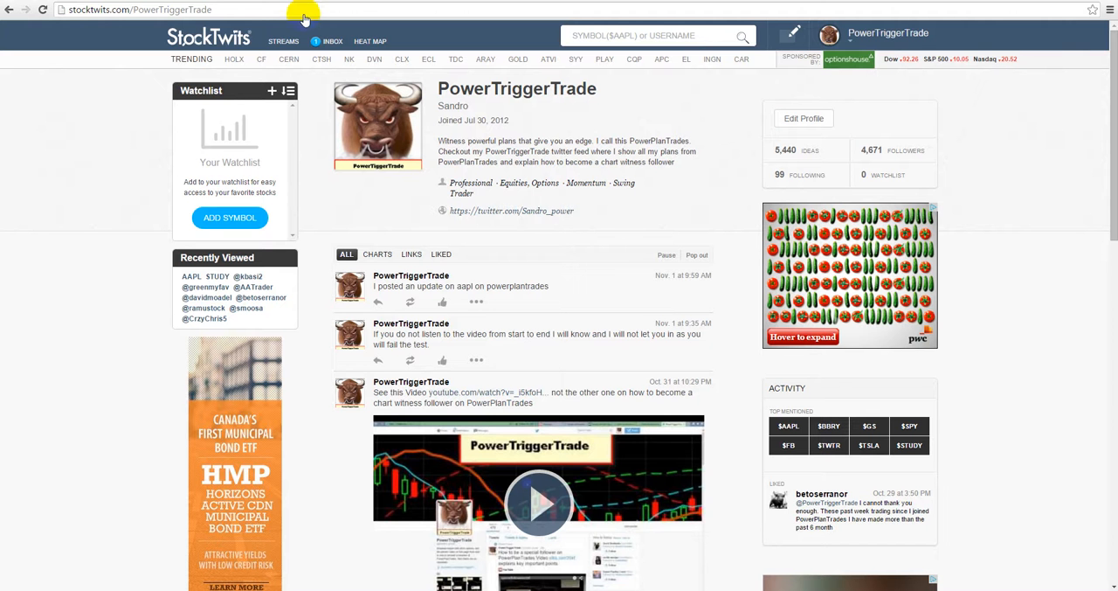
mouse_move(532, 361)
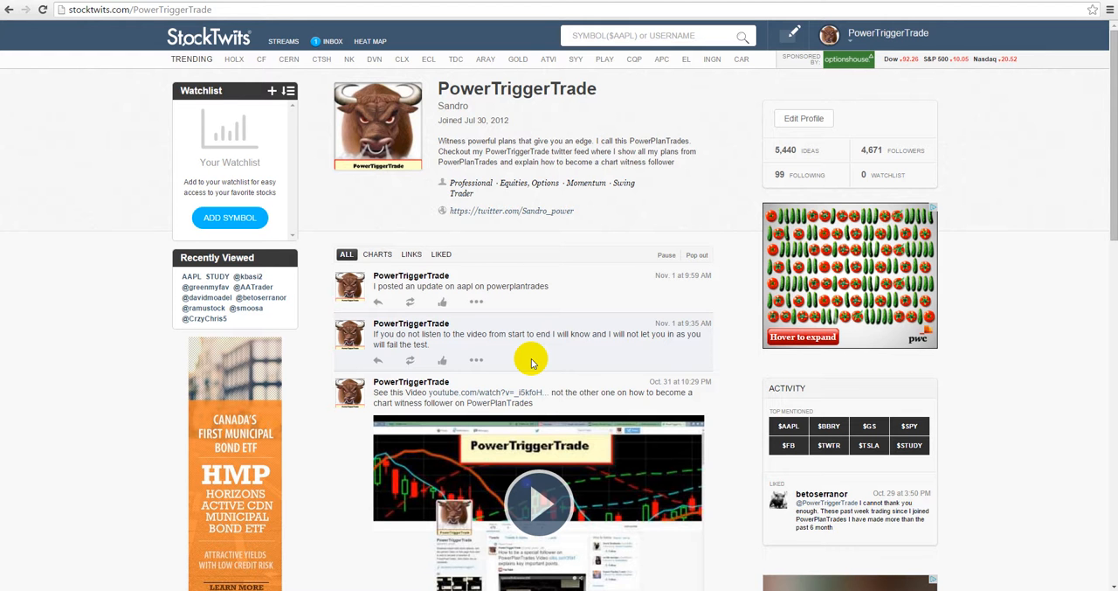
Scroll through older $AAPL posts in the StockTwits PowerTriggerTrade feed.
scroll(down, 3)
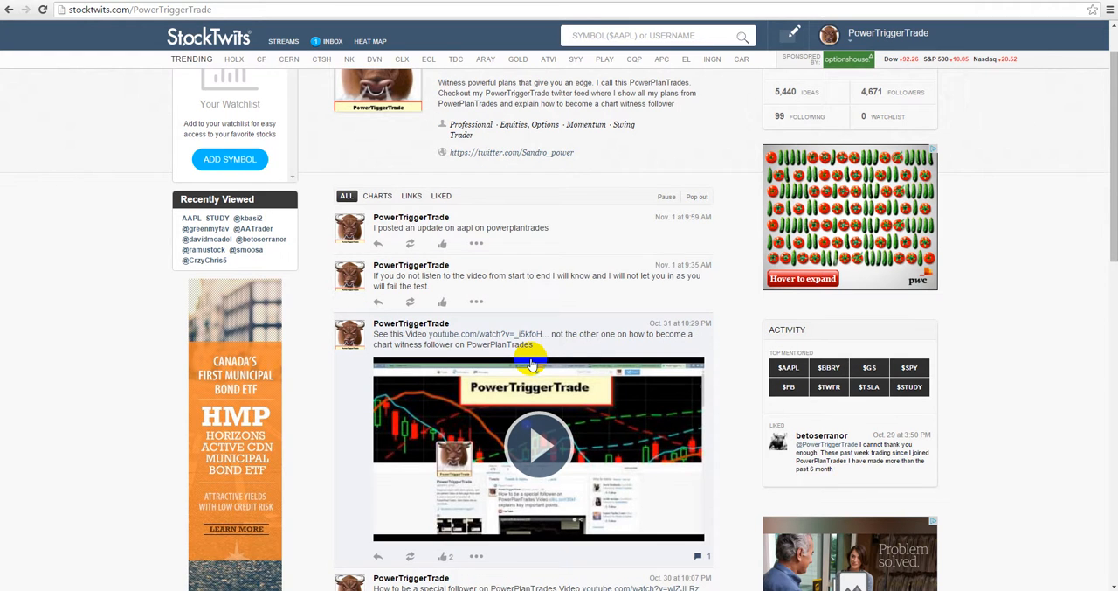
scroll(down, 3)
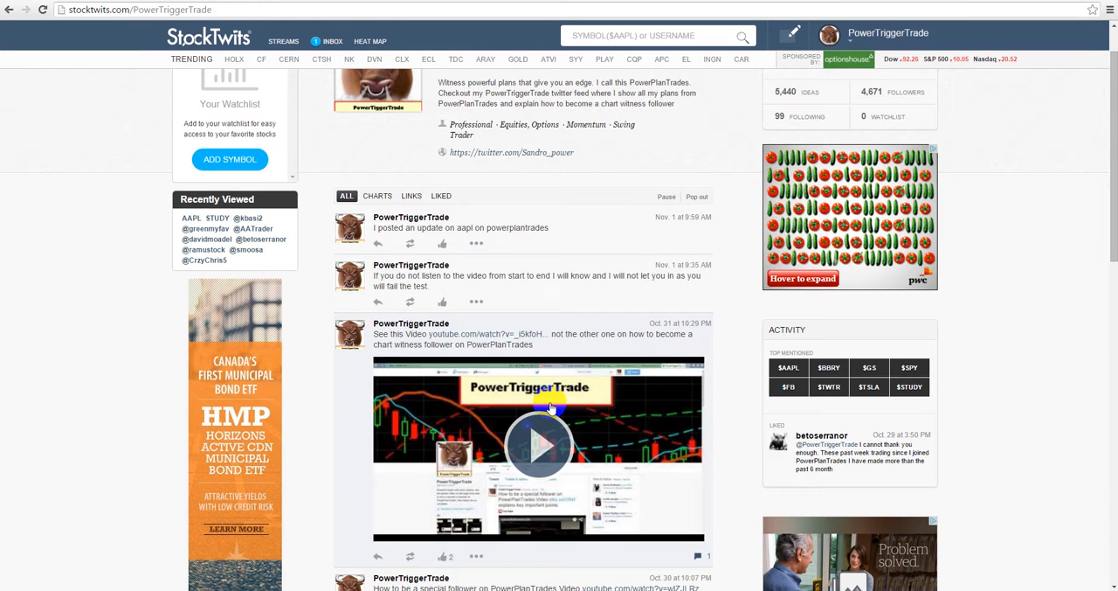
scroll(down, 3)
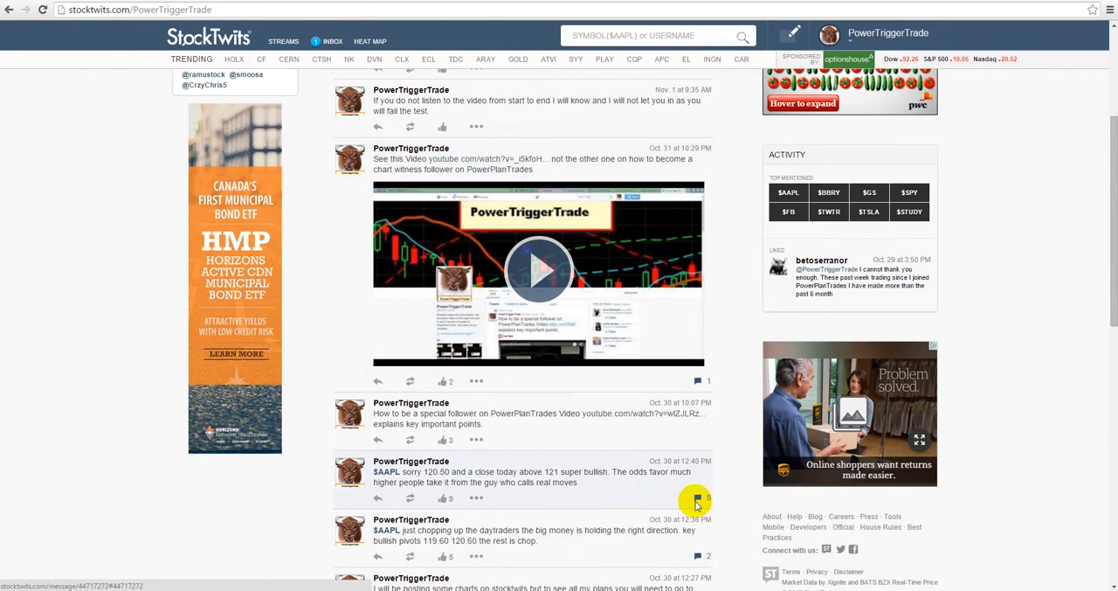
scroll(down, 3)
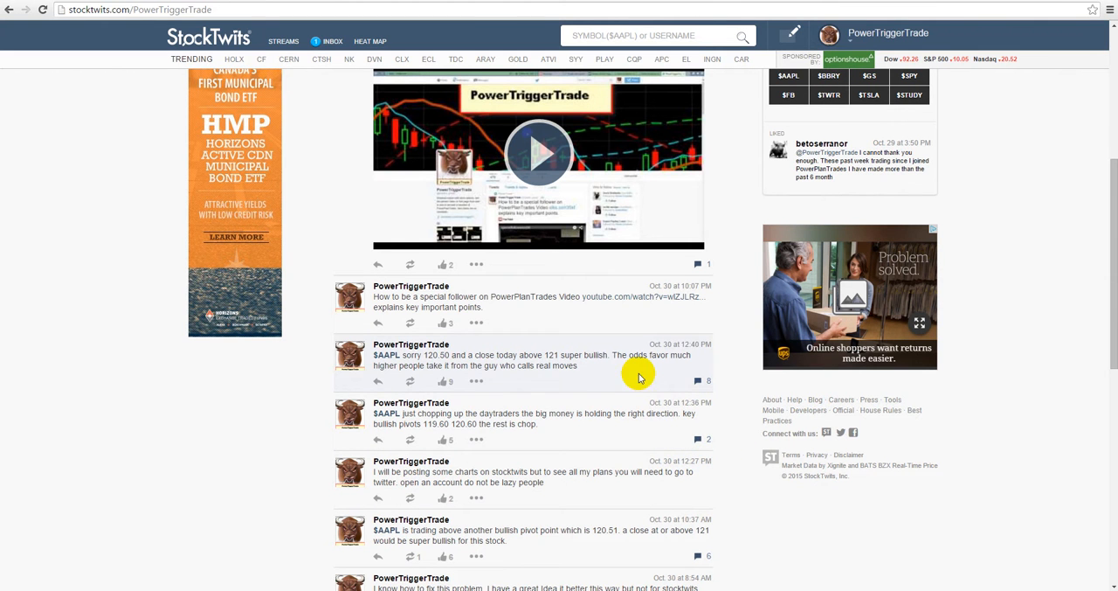
mouse_move(553, 380)
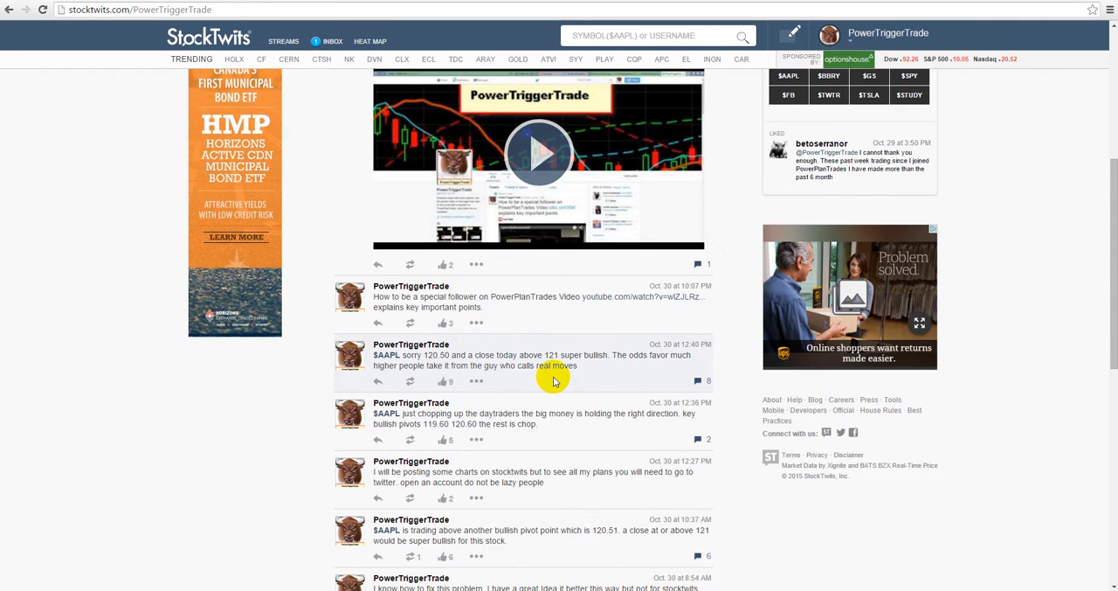
scroll(down, 3)
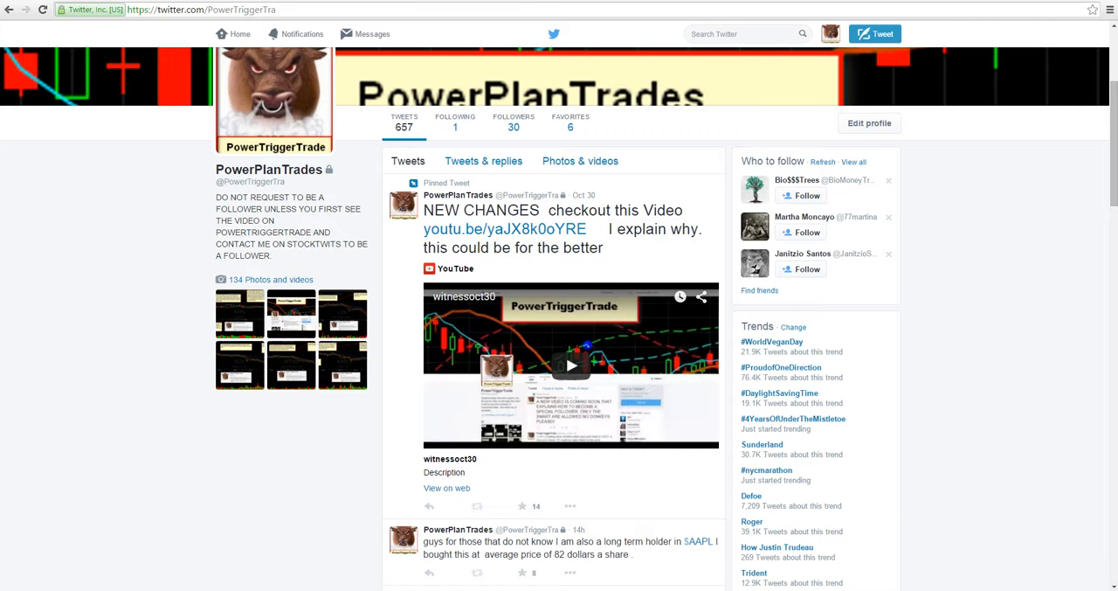
Open the PowerPlanTrades FOLLOWERS list and scroll through the 30 follower cards.
click(513, 123)
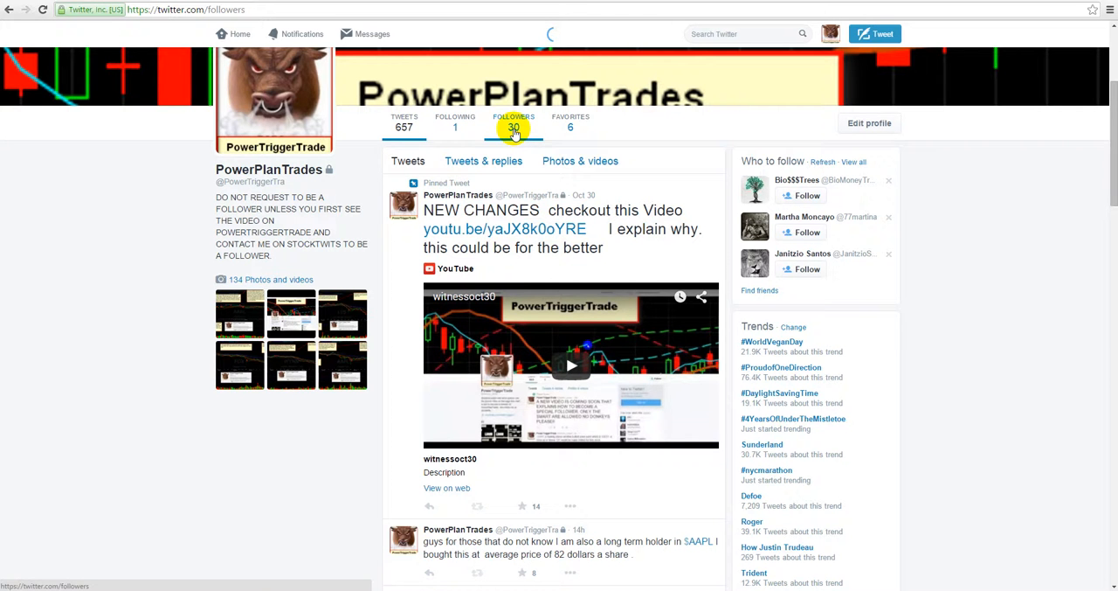
click(514, 123)
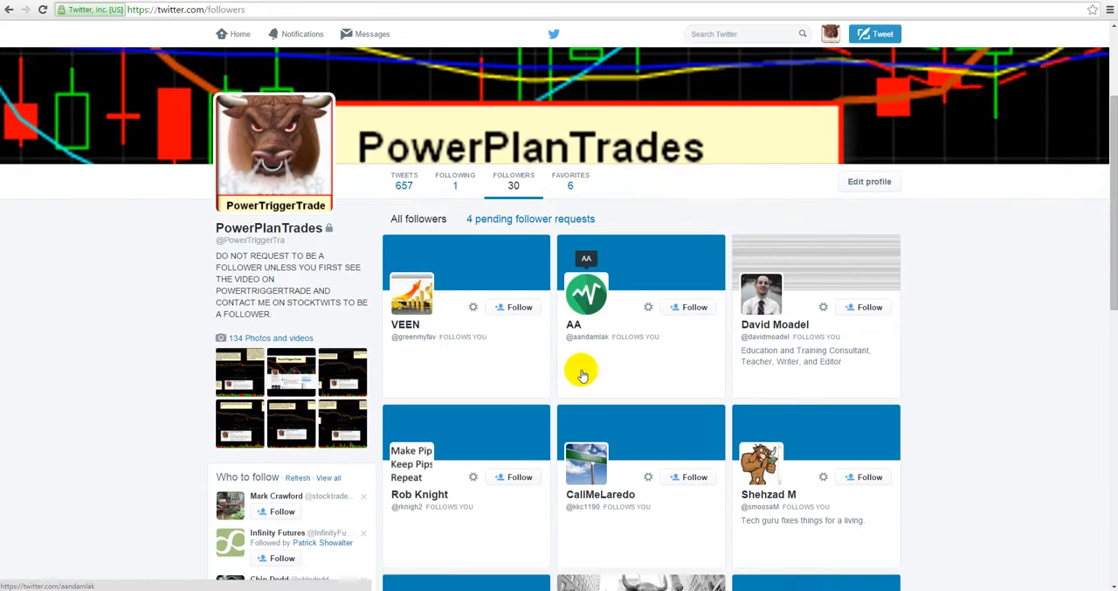
scroll(down, 3)
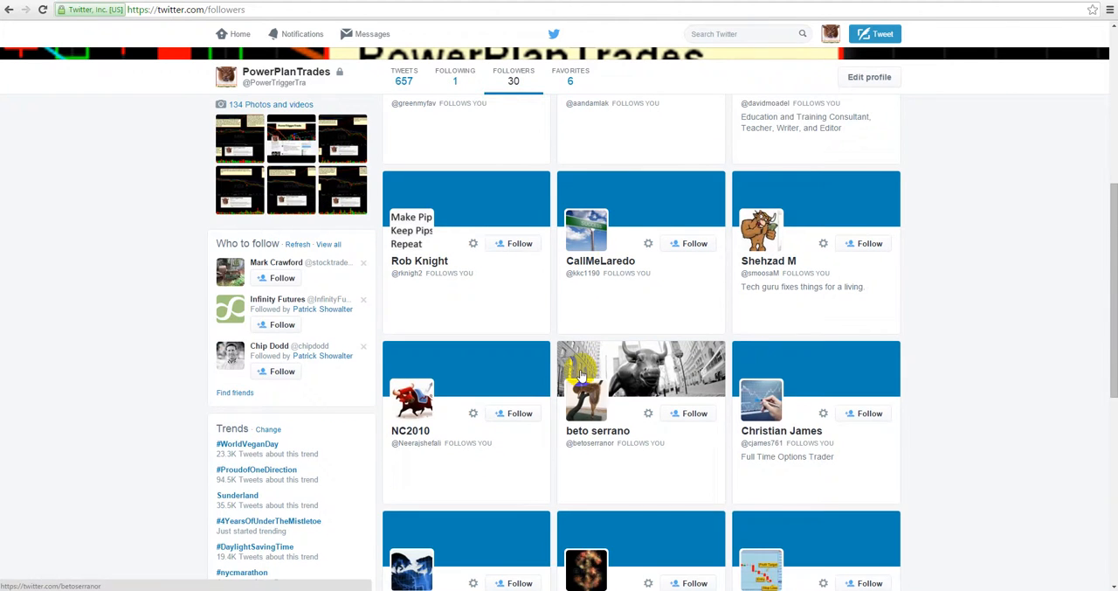
scroll(down, 3)
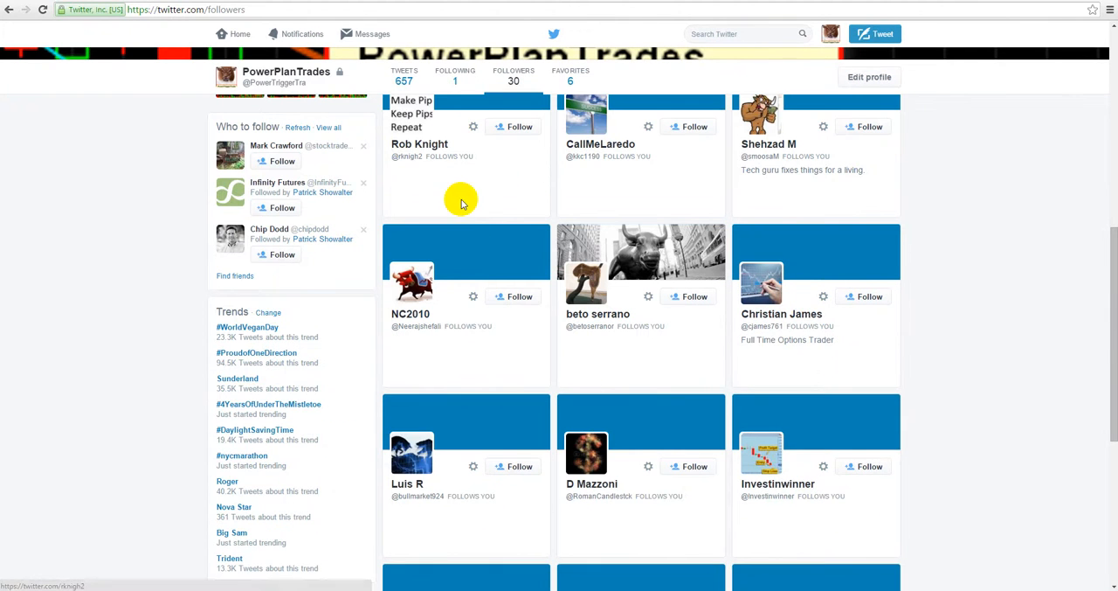
scroll(down, 3)
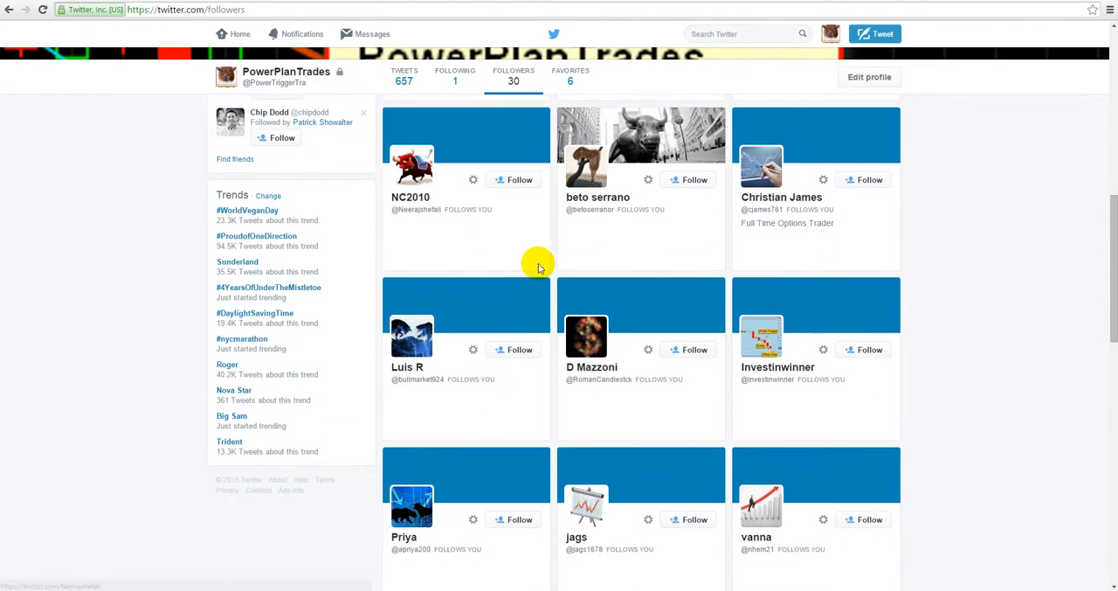
scroll(down, 3)
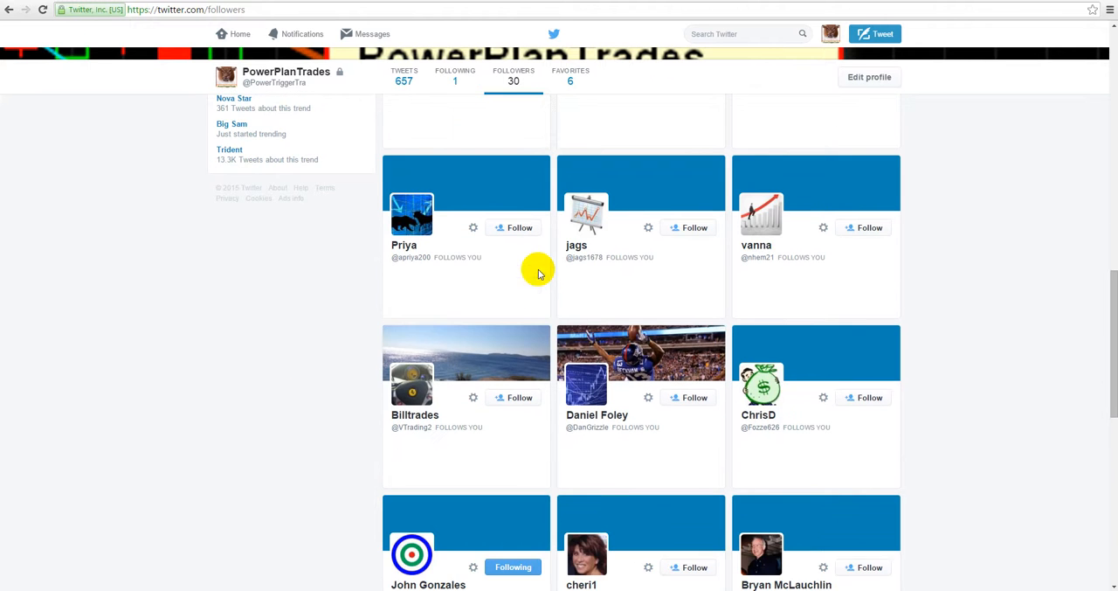
scroll(down, 3)
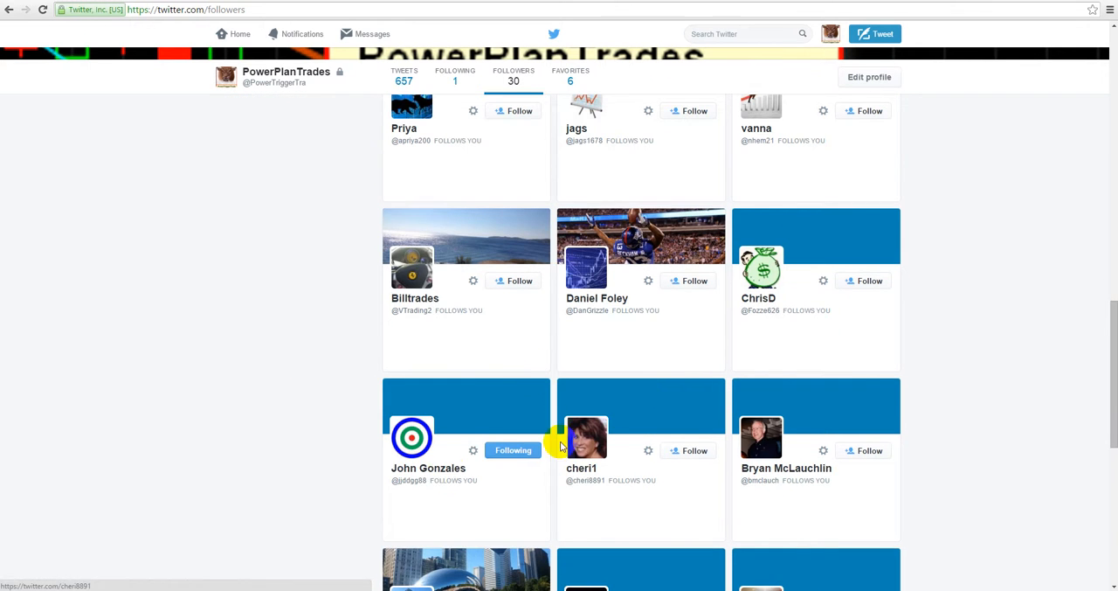
scroll(down, 3)
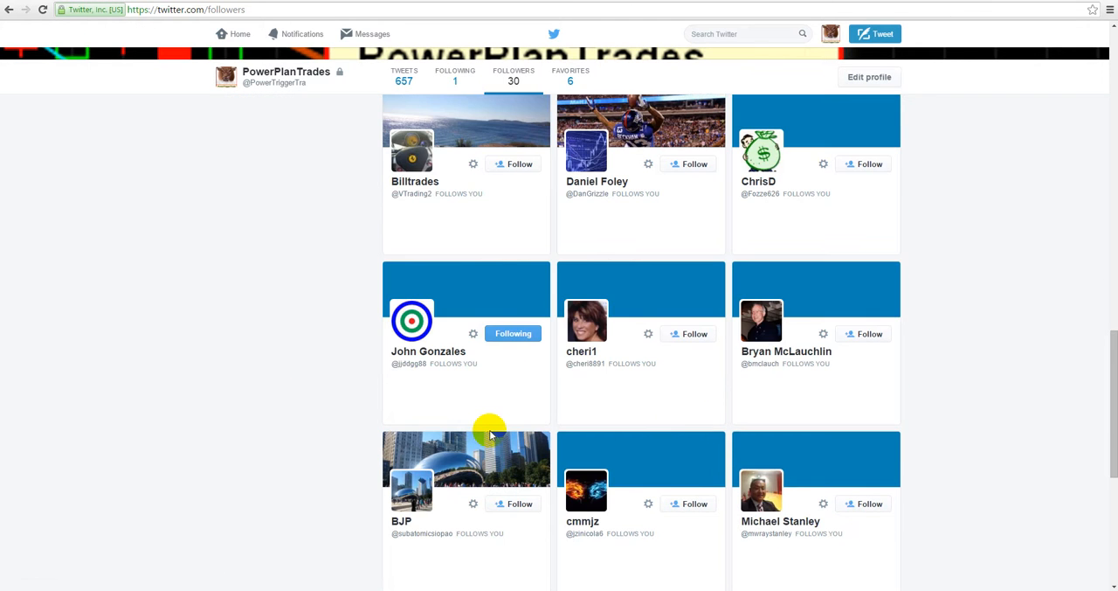
scroll(down, 3)
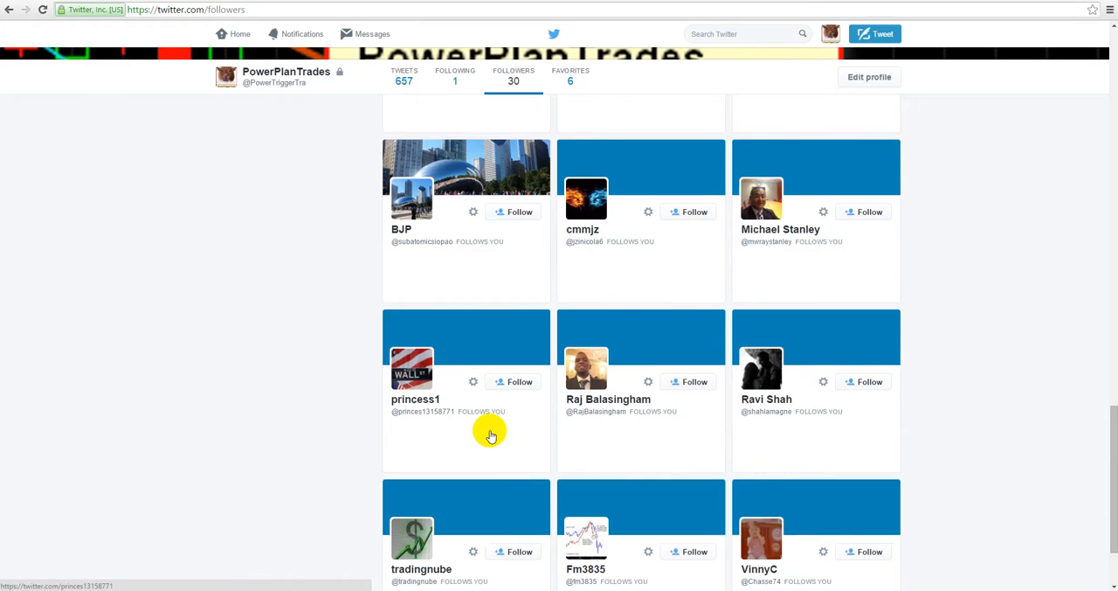
scroll(down, 3)
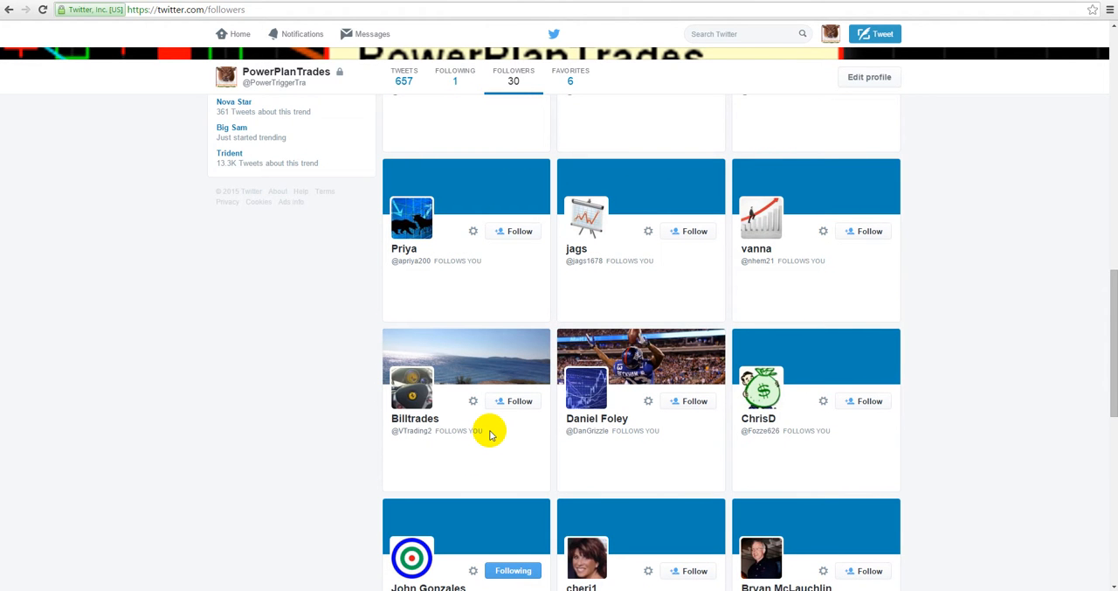
mouse_move(338, 359)
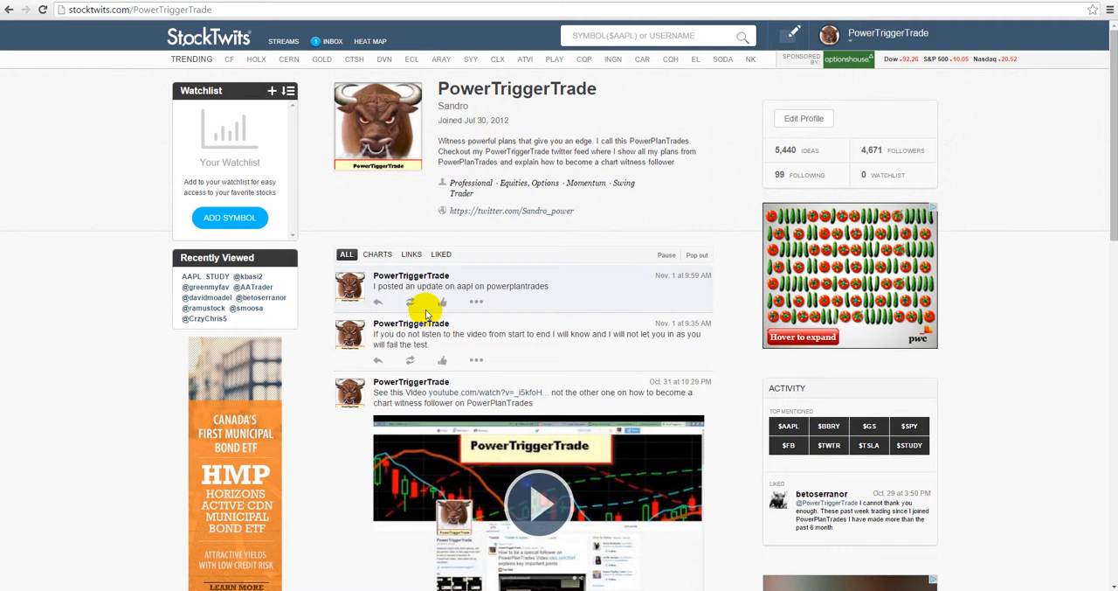
mouse_move(504, 226)
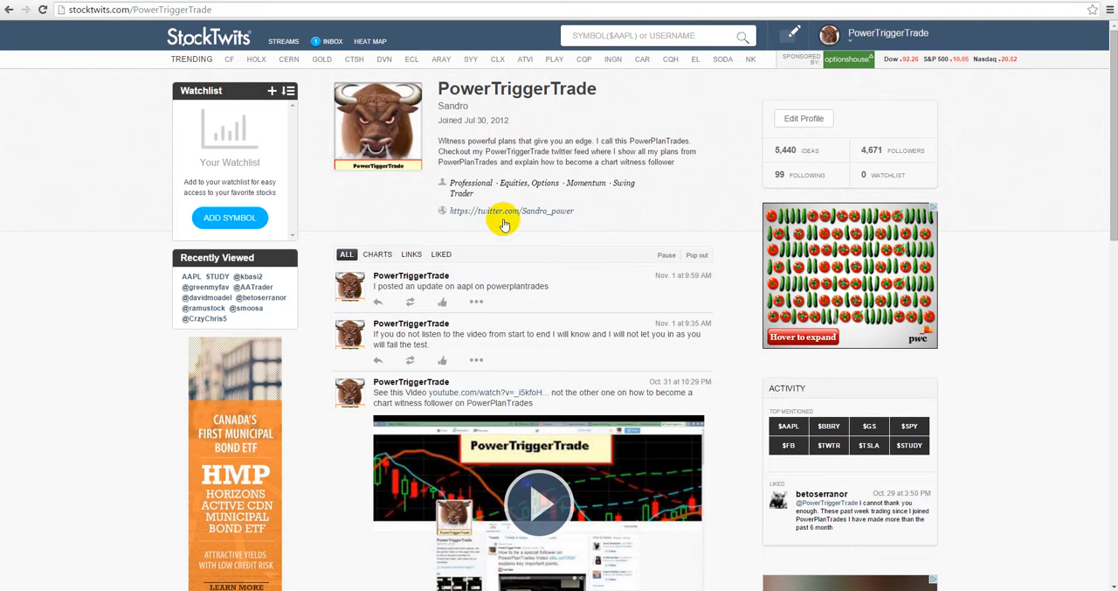
click(511, 210)
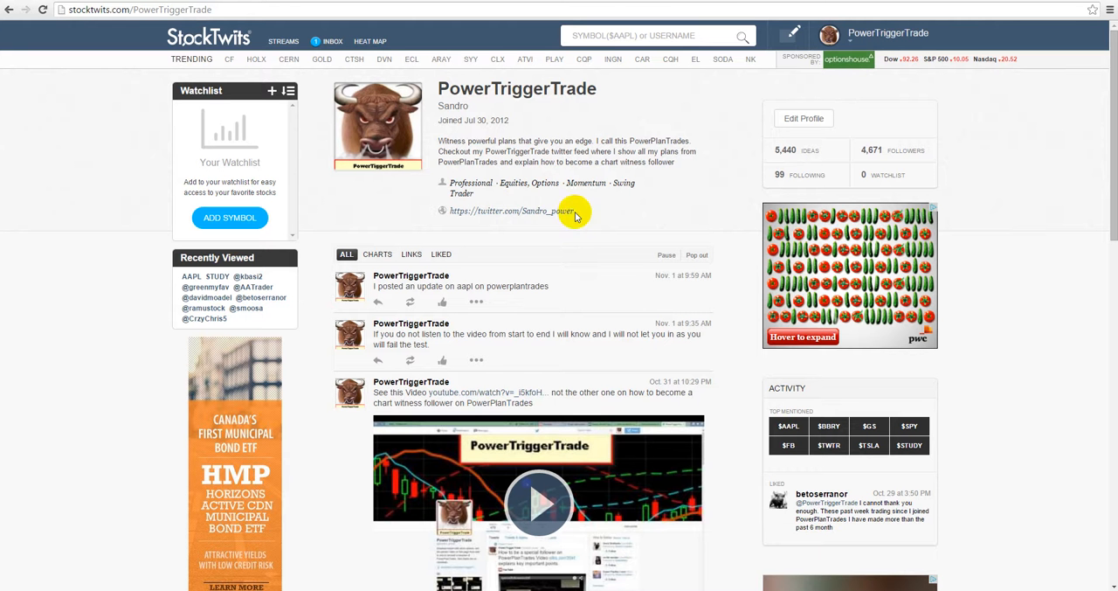
mouse_move(546, 264)
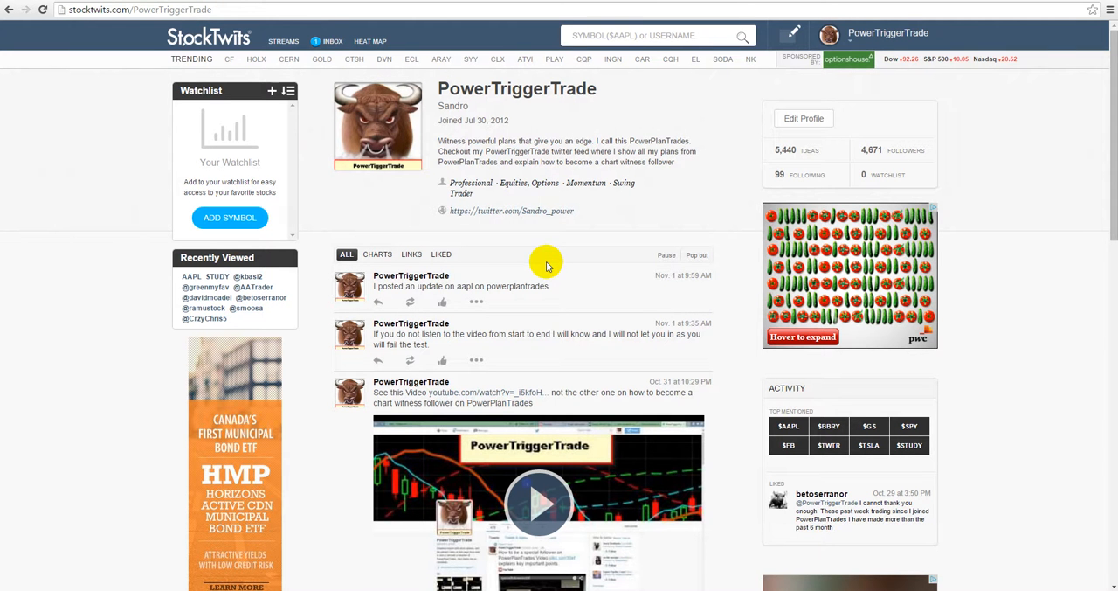
click(511, 211)
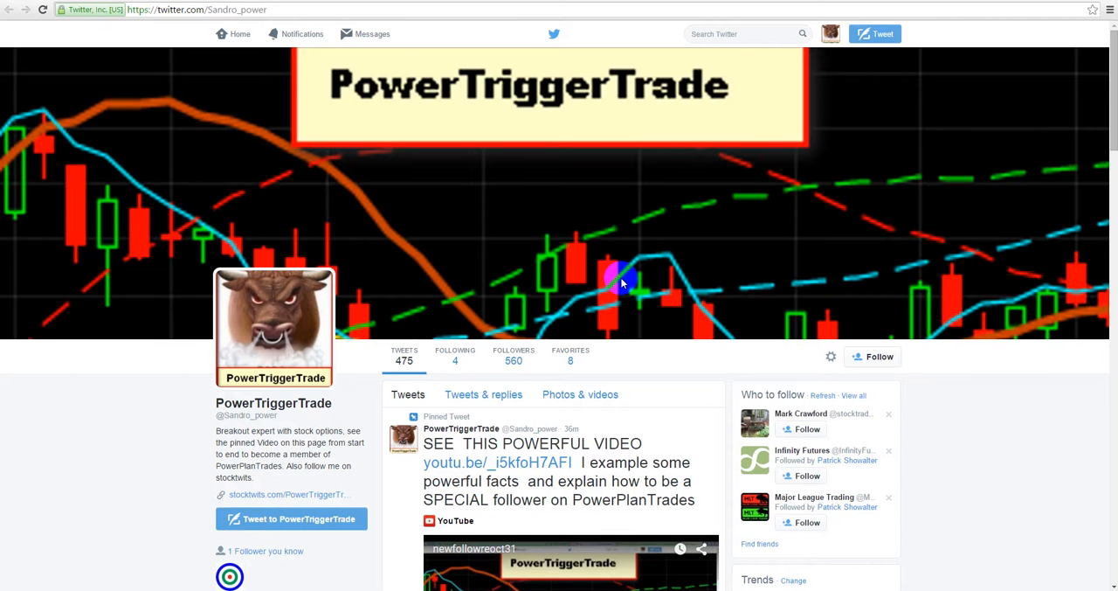
mouse_move(623, 280)
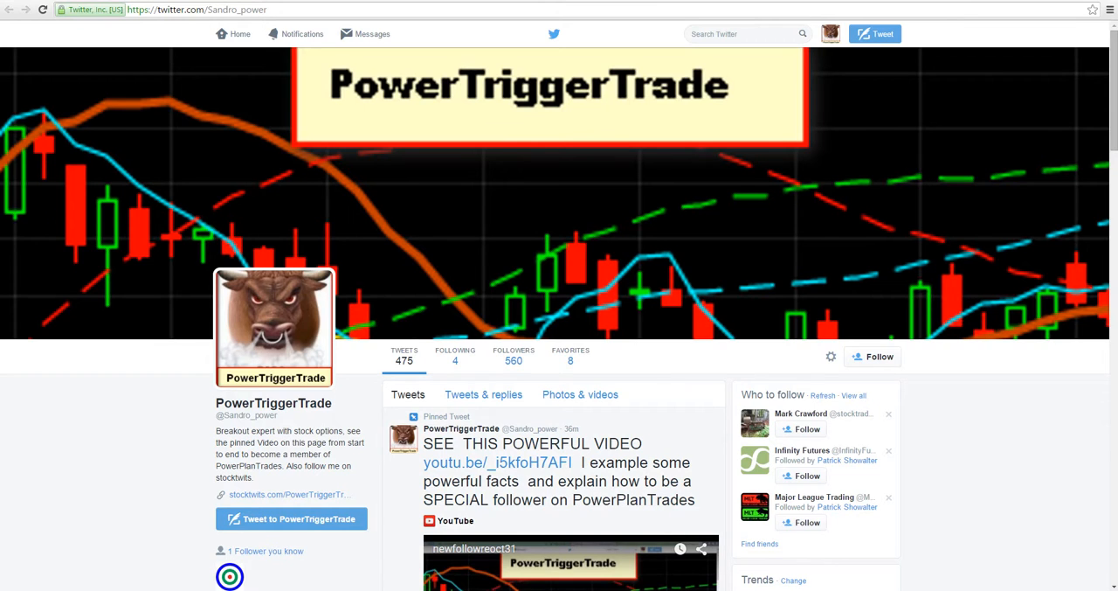